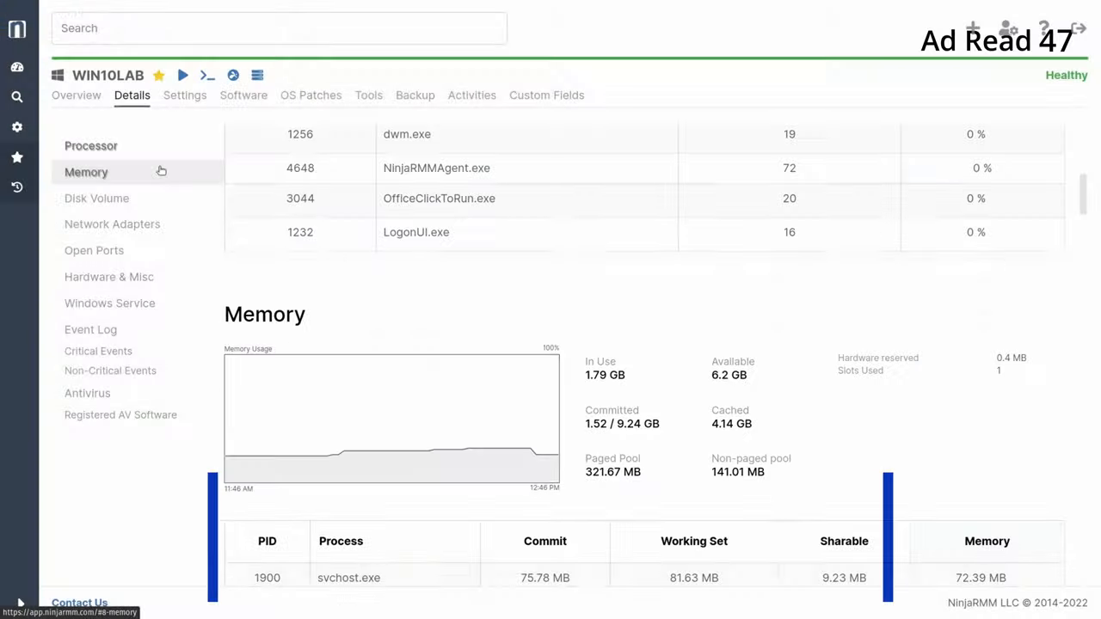
- Browse the WIN10LAB device's Disk Volume, Network Adapters and next detail sections
left_click(96, 200)
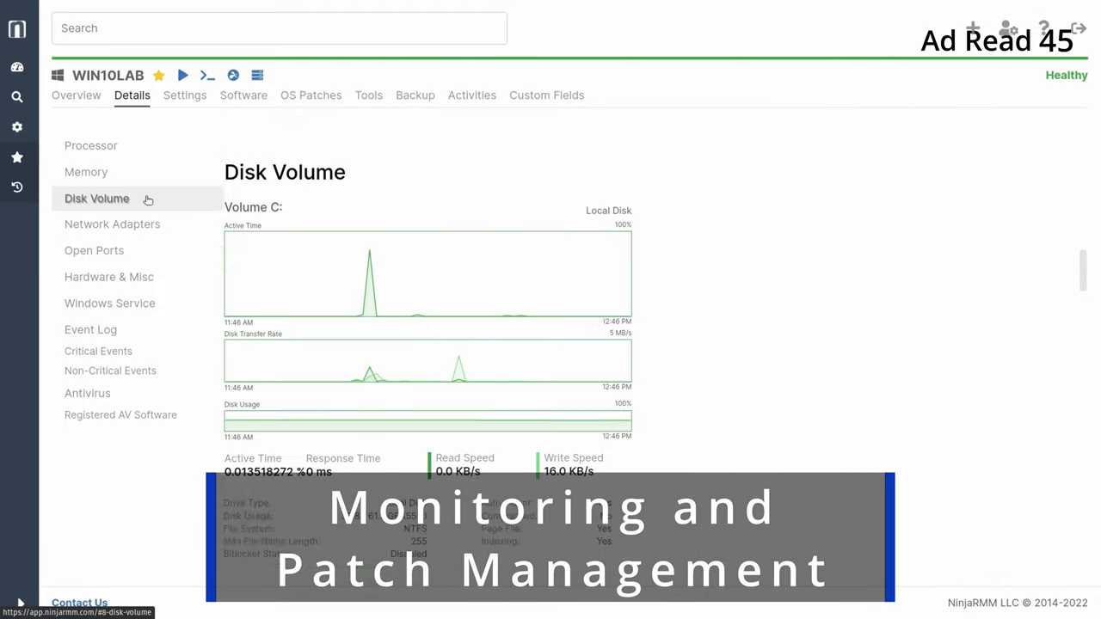
left_click(112, 223)
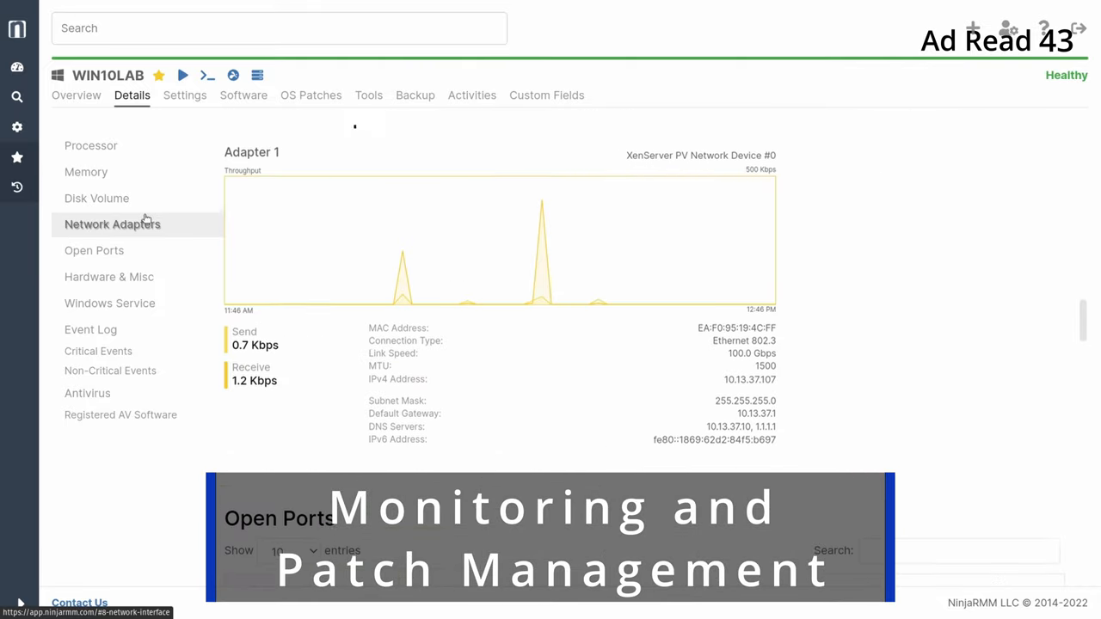
left_click(93, 251)
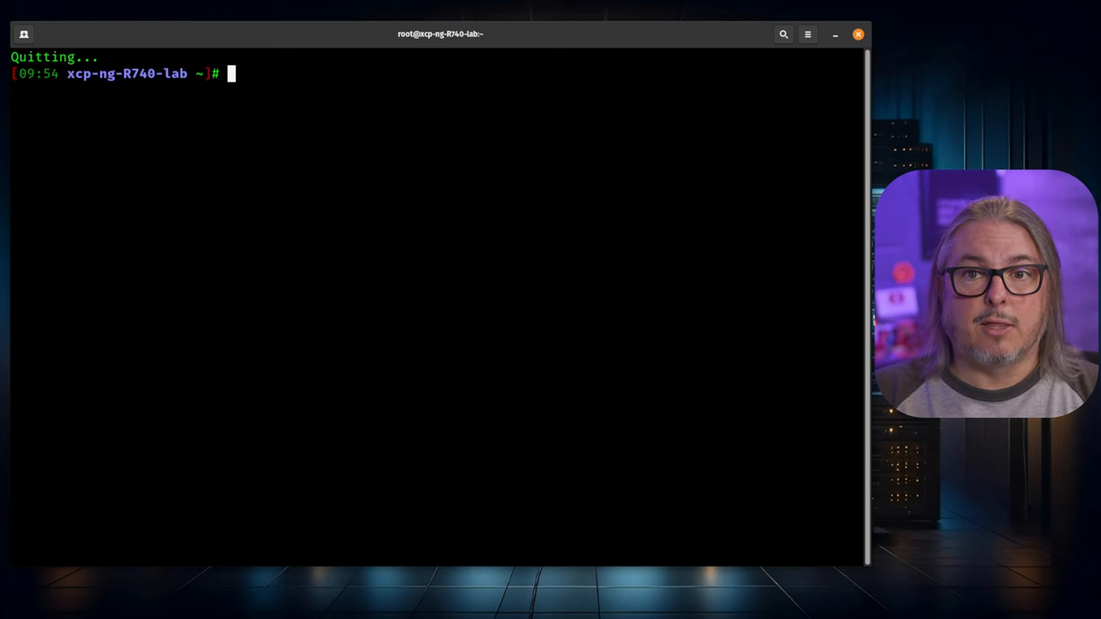
- Run yum install zfs.x86_64 to confirm ZFS is installed, then modprobe -v zfs to load the module
type("yum install zfs.x86_64")
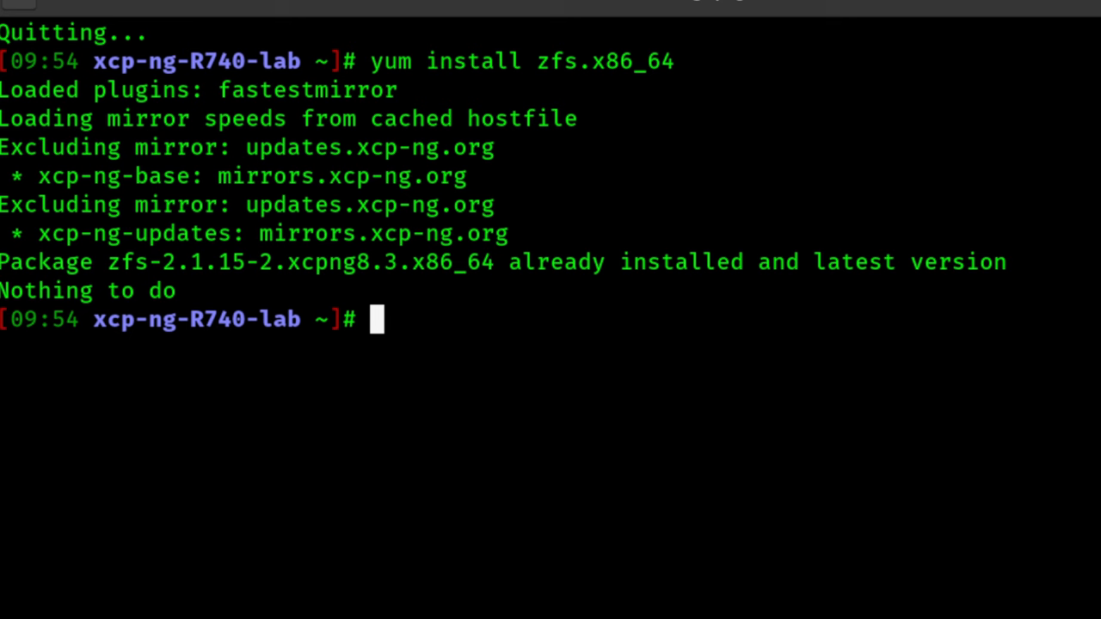
type("modprobe -v zfs")
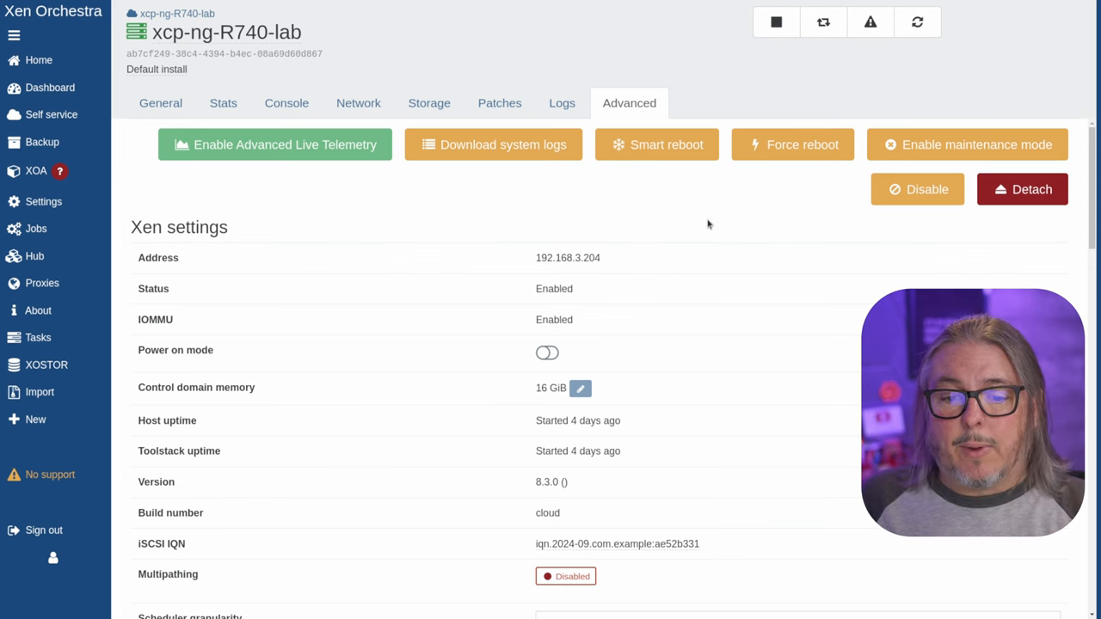
- Enable maintenance mode on xcp-ng-R740-lab and bring up its control domain memory setting
left_click(967, 145)
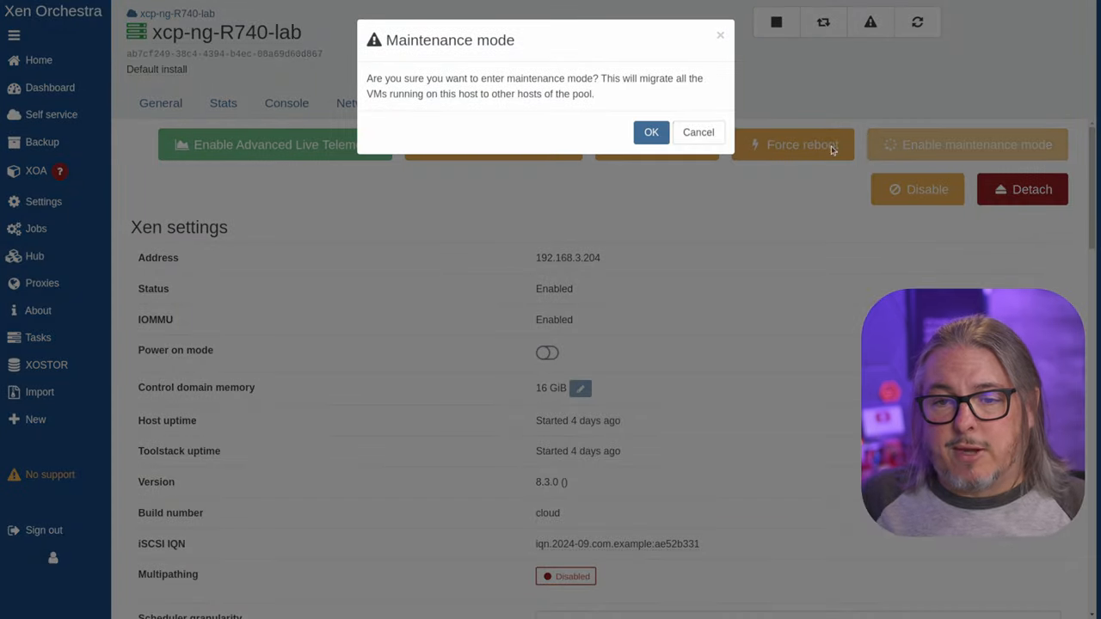
left_click(651, 131)
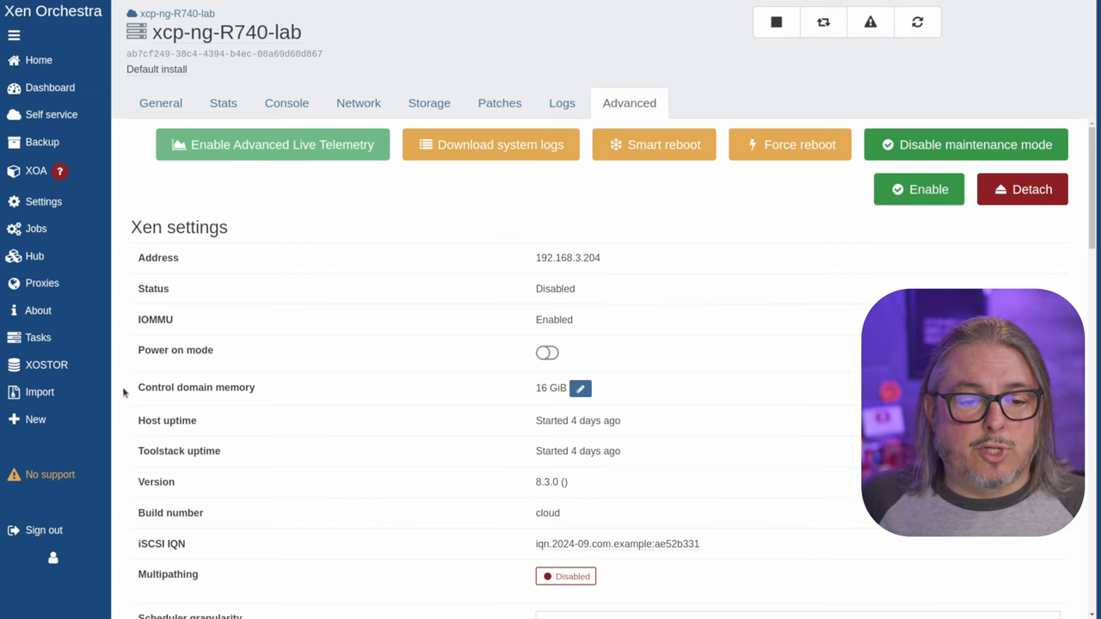
left_click(580, 389)
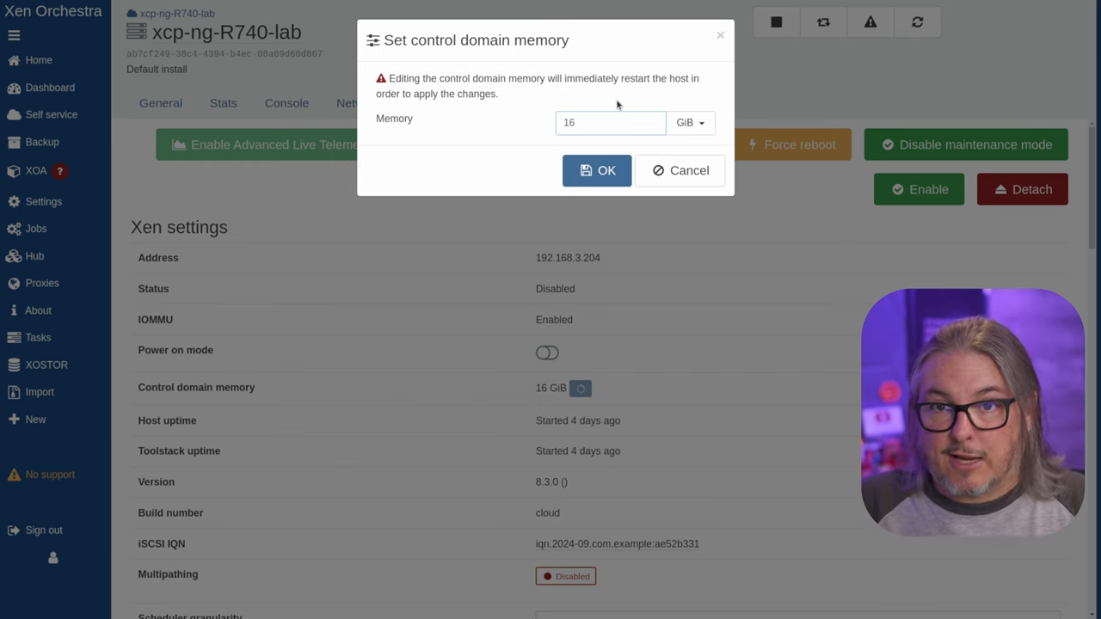
- Cancel the 16 GiB control domain memory dialog and disable maintenance mode on the host
left_click(609, 122)
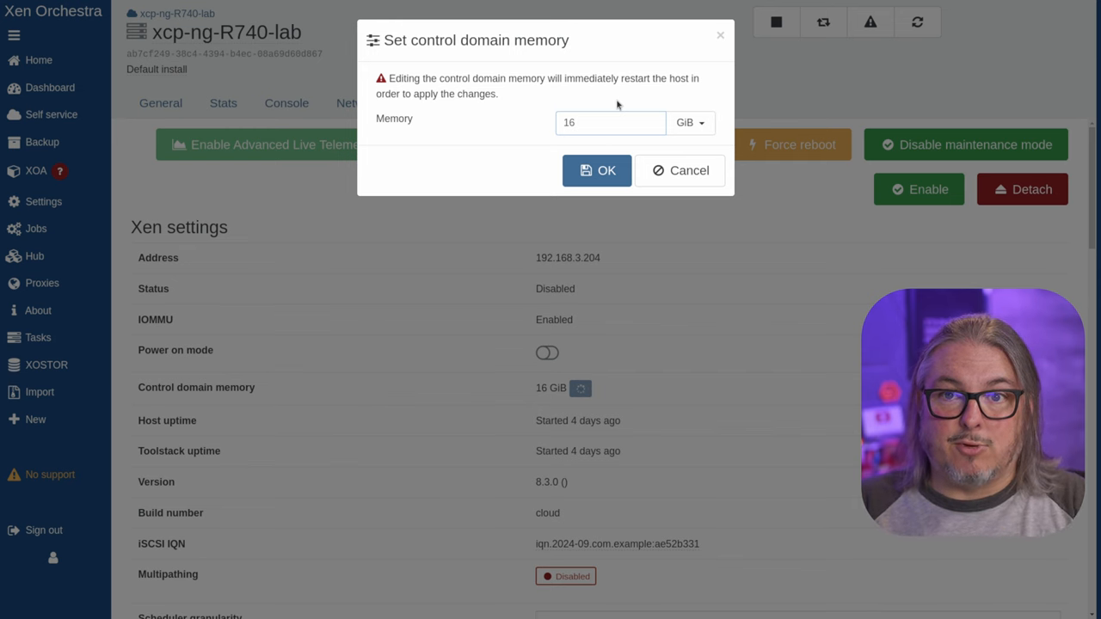
left_click(610, 122)
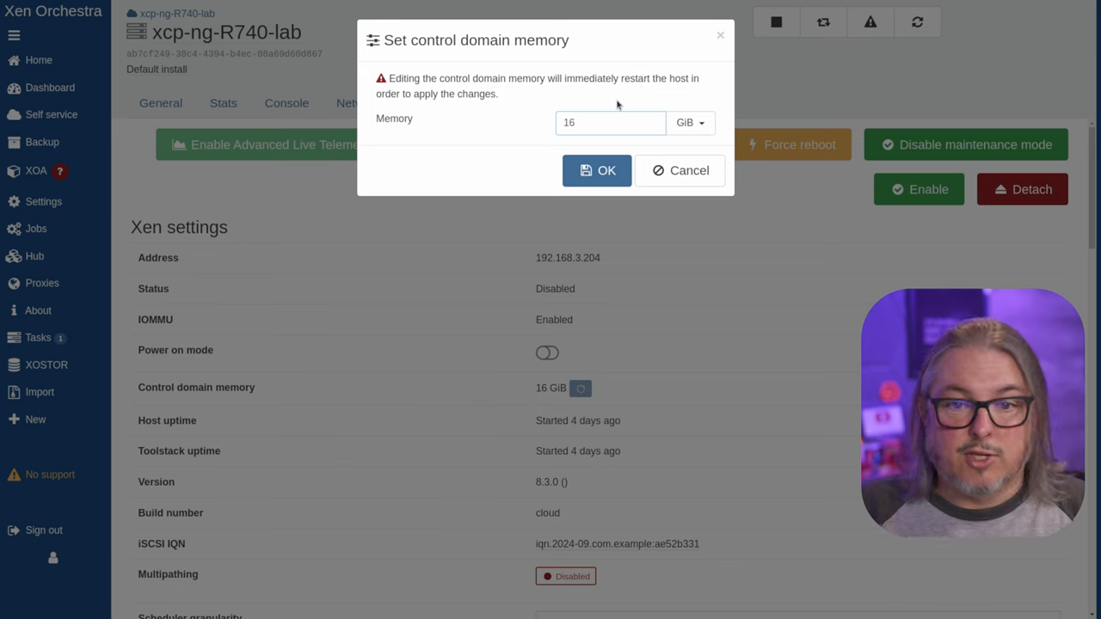
left_click(610, 122)
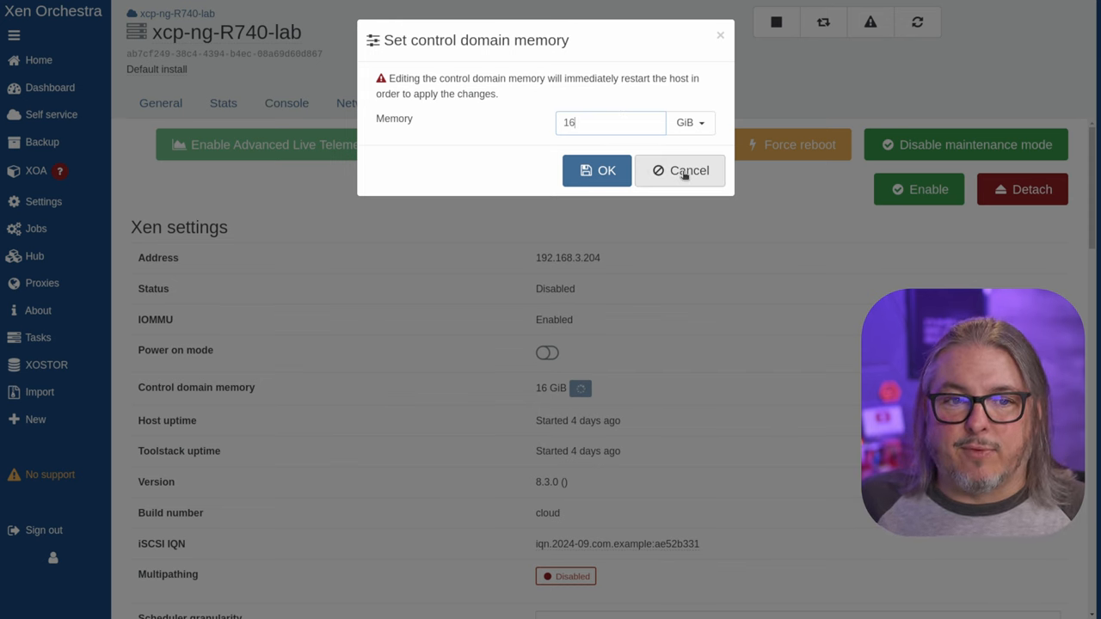
left_click(679, 170)
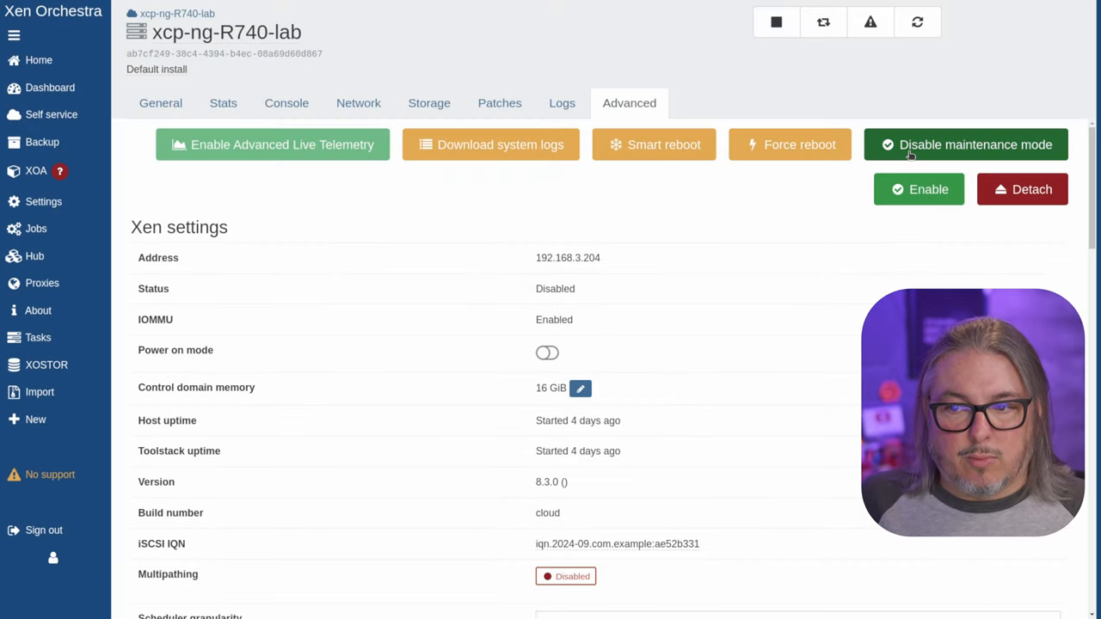
left_click(965, 145)
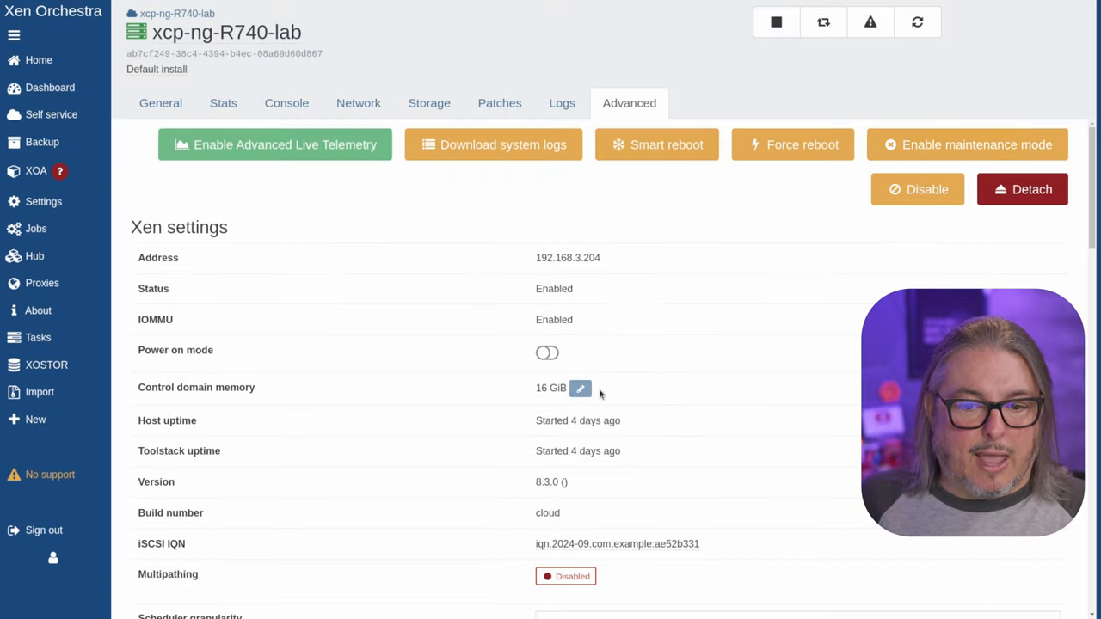
mouse_move(458, 285)
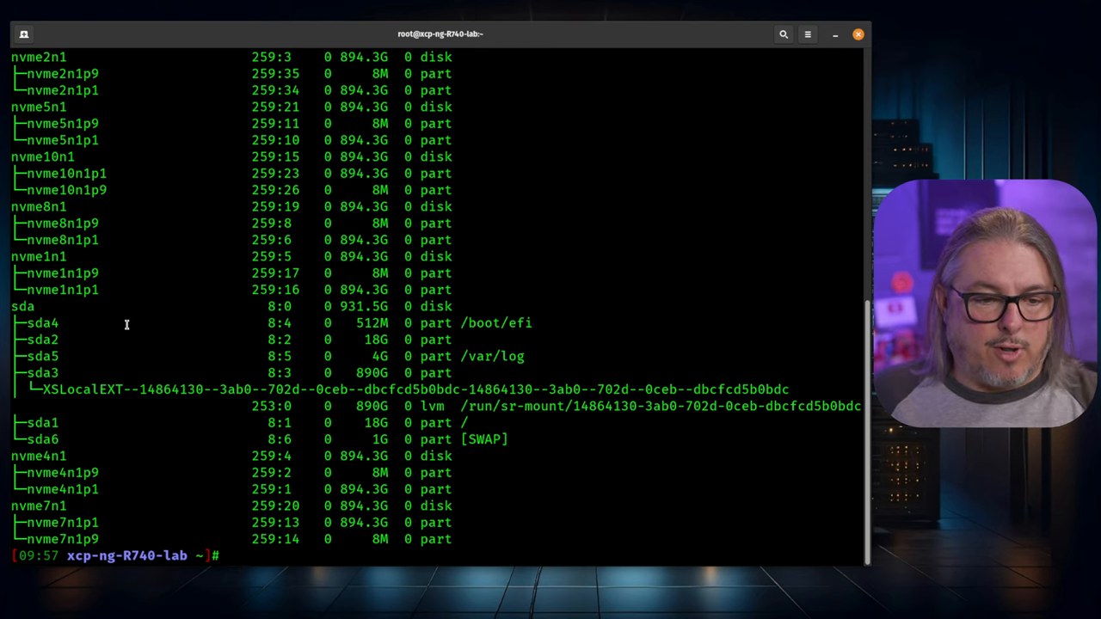
- Scroll through the lsblk NVMe disk list before opening Build_Zpool.sh
scroll("down", 3)
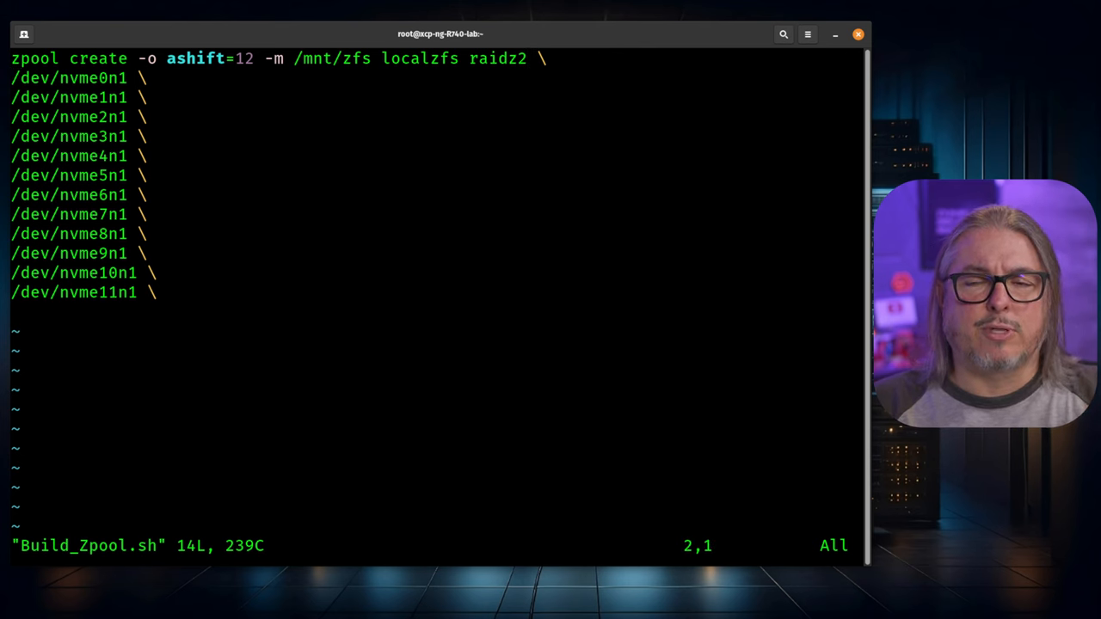
- Review Build_Zpool.sh to its last line and quit vim with :q! leaving it unchanged
key("Down")
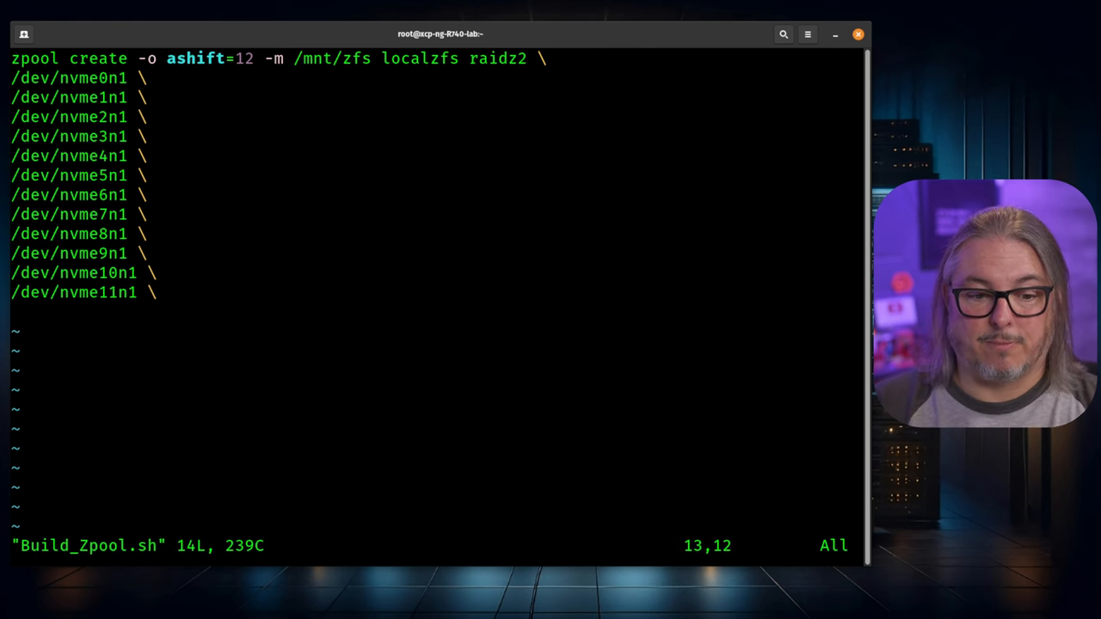
type(":q!")
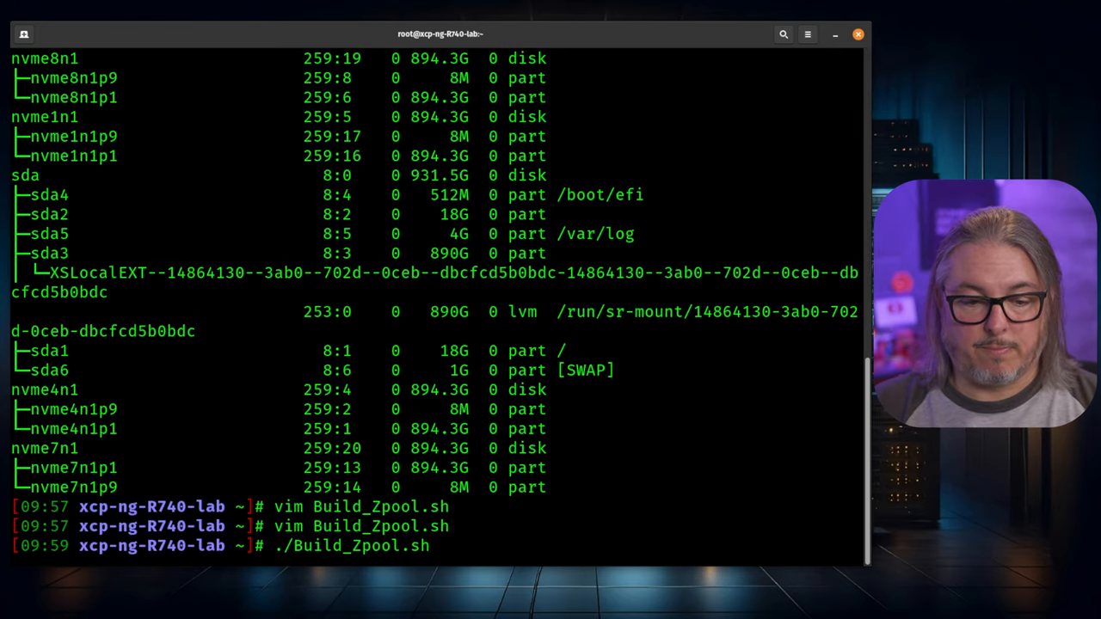
- Verify localzfs with zpool list, then set sync=disabled on it and confirm with zfs get sync
type("zpool list")
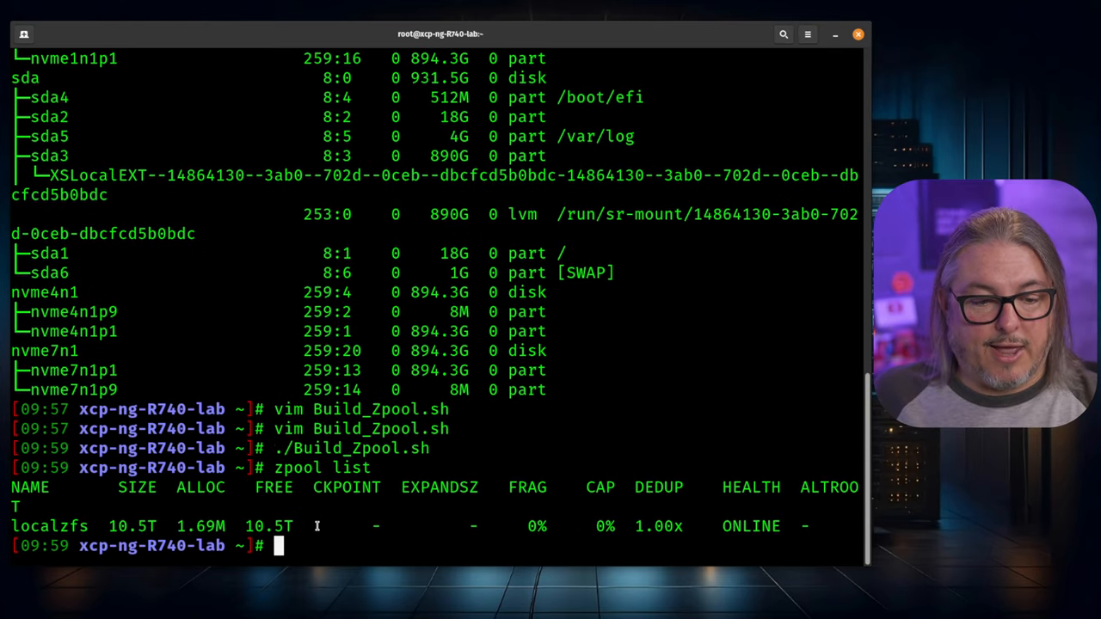
double_click(129, 526)
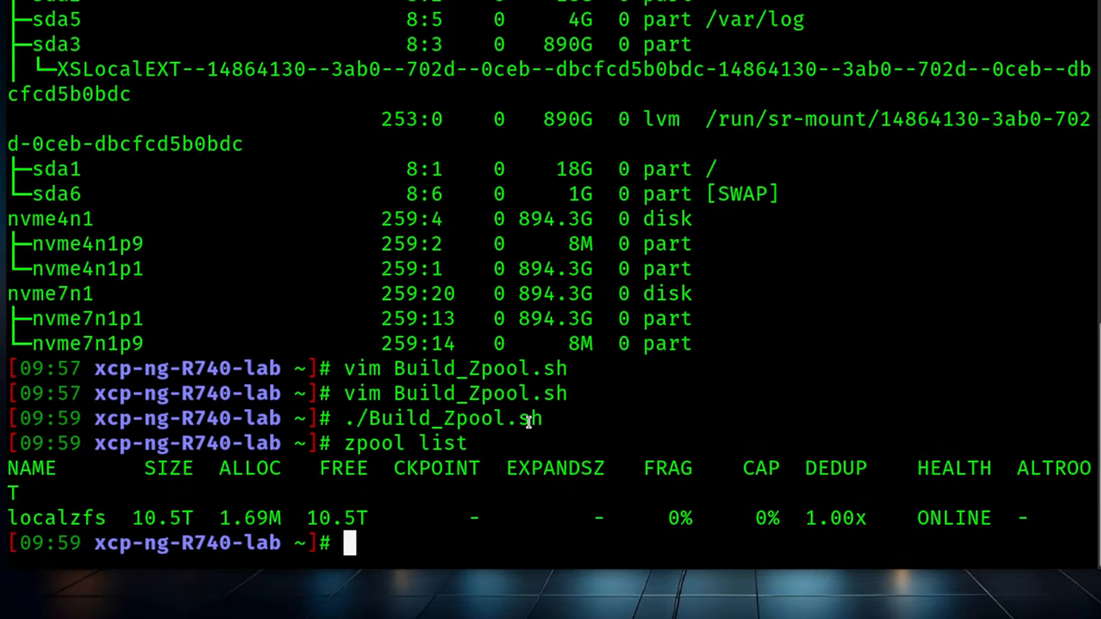
type("zfs set sync=disabled localzfs")
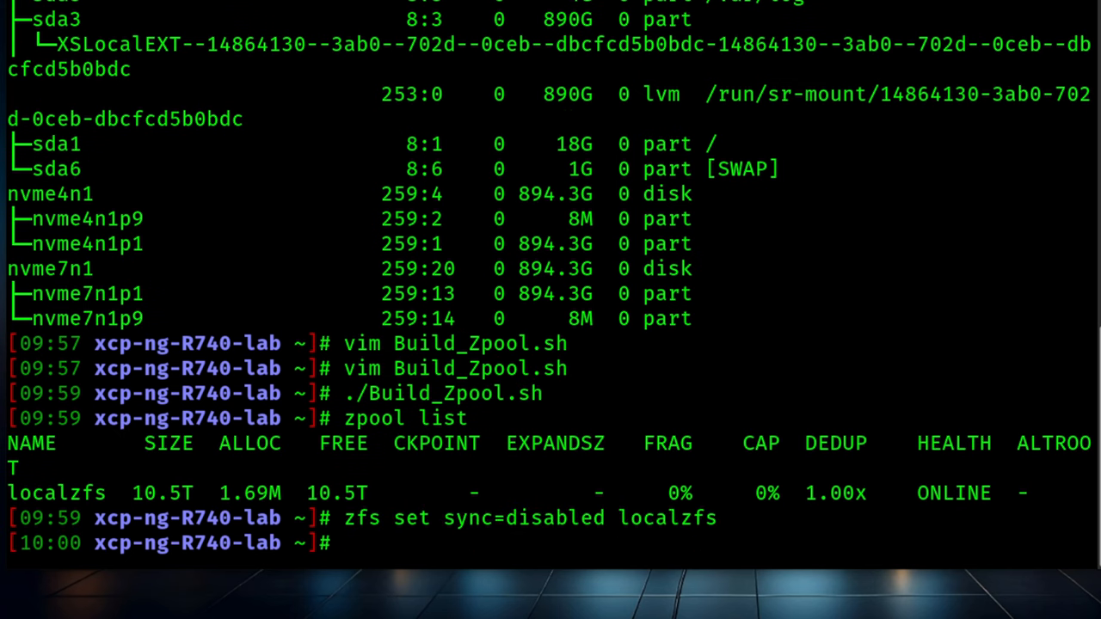
type("zfs get sync localzfs")
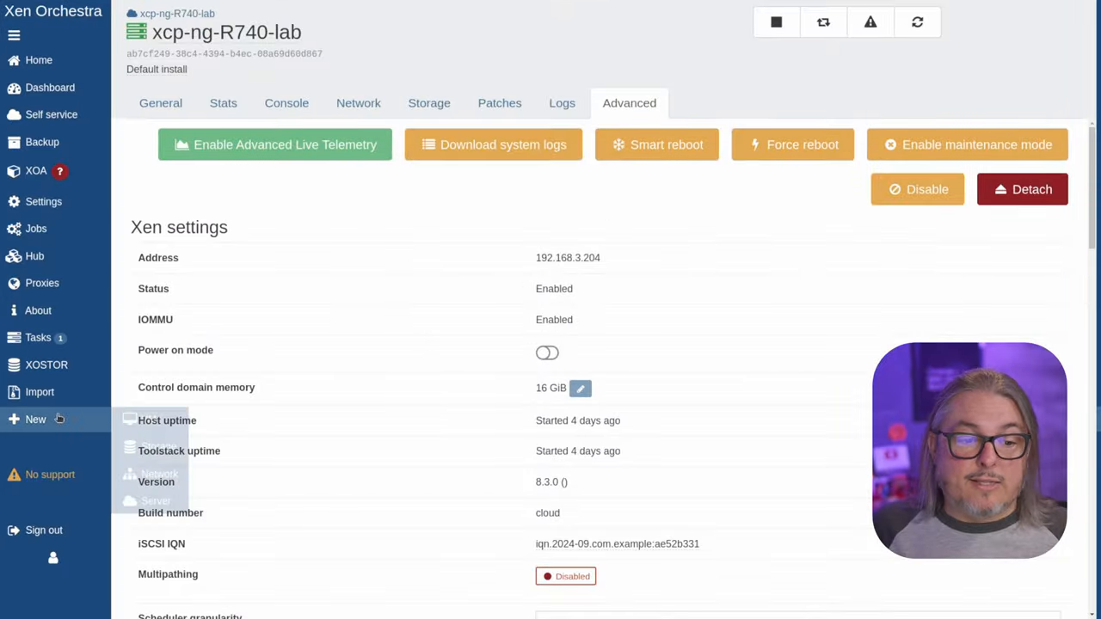
- Expand the New menu in the Xen Orchestra sidebar
left_click(35, 420)
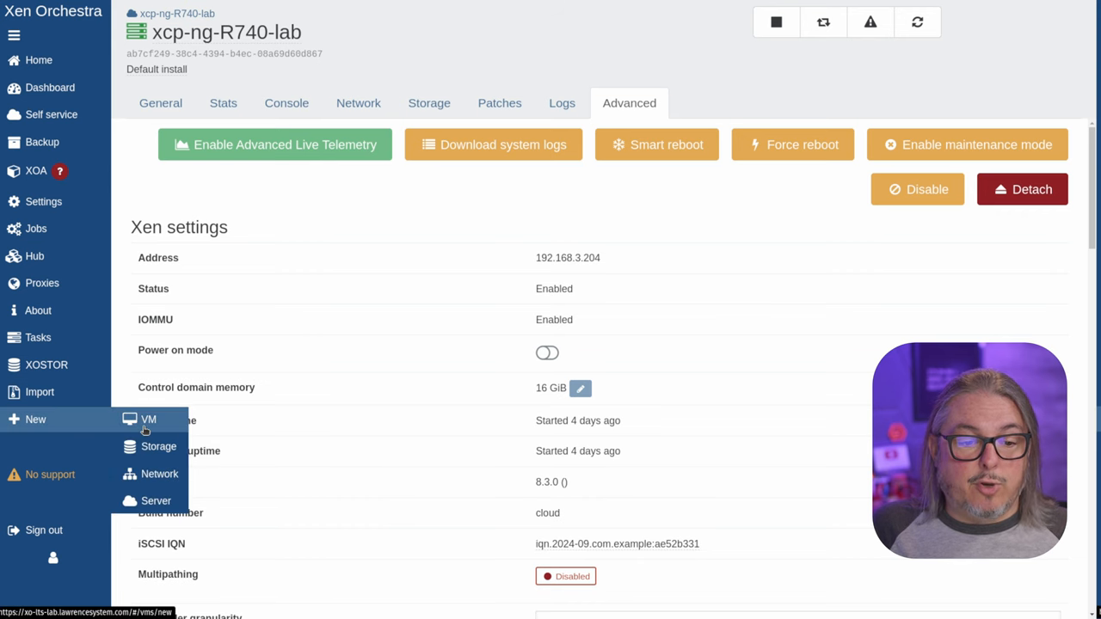
- Start a new storage repository on xcp-ng-R740-lab named 'Local Dell R740 ZFS' with its description
left_click(158, 448)
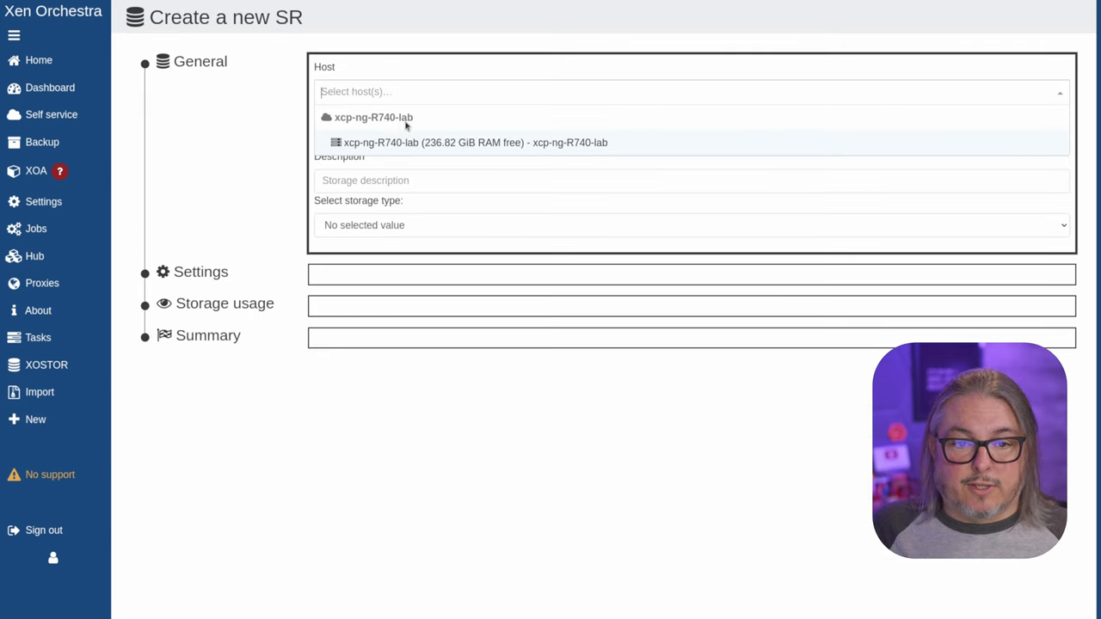
left_click(475, 141)
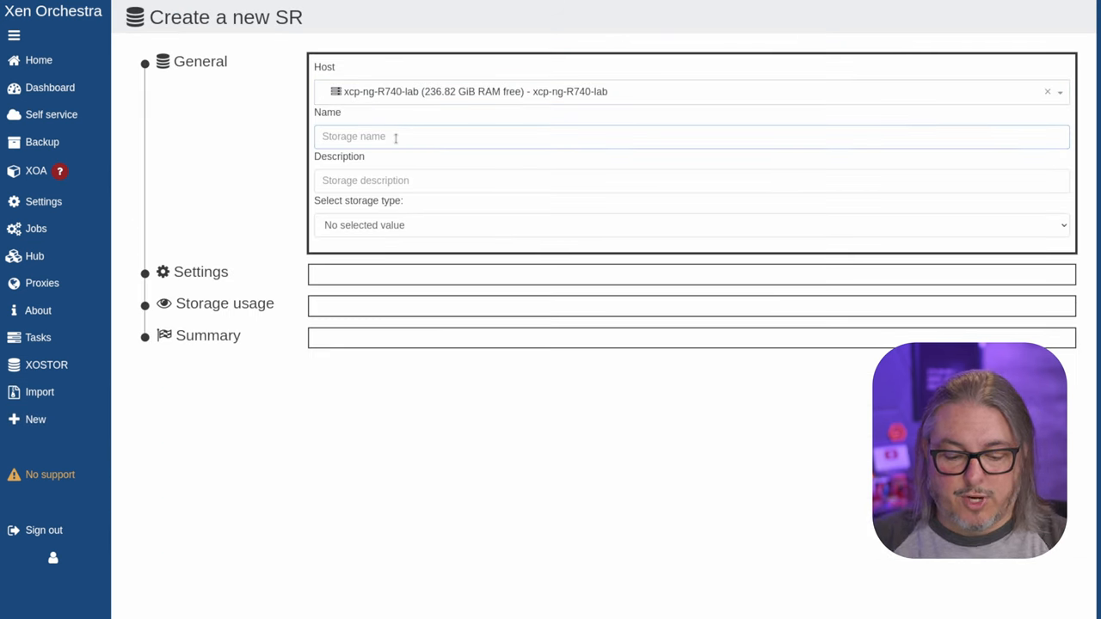
type("Local Dell")
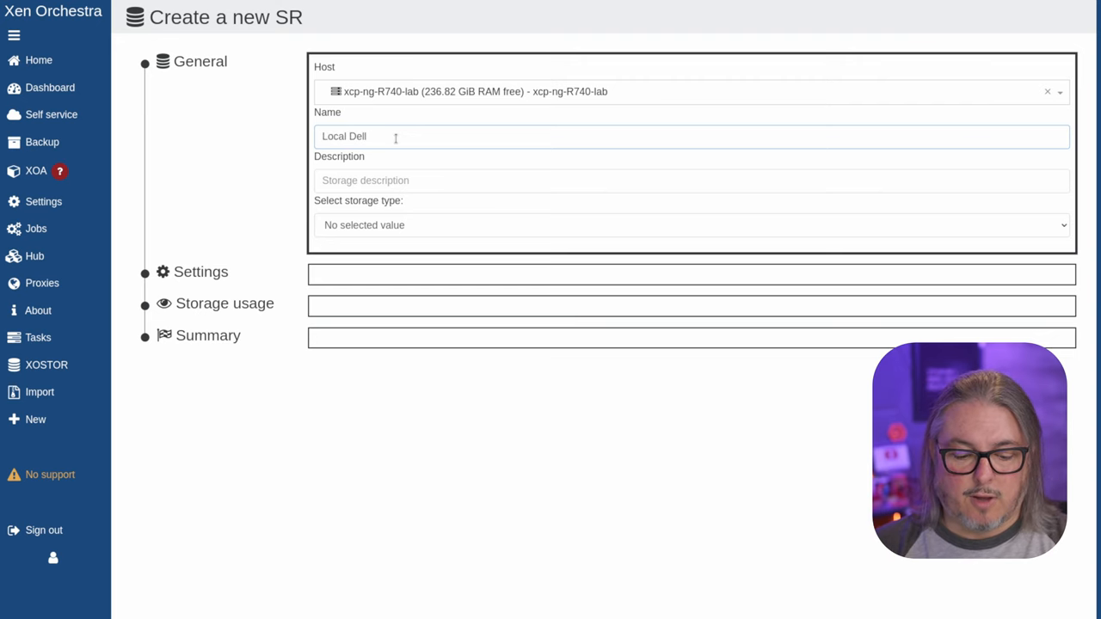
type("R740 ZFS")
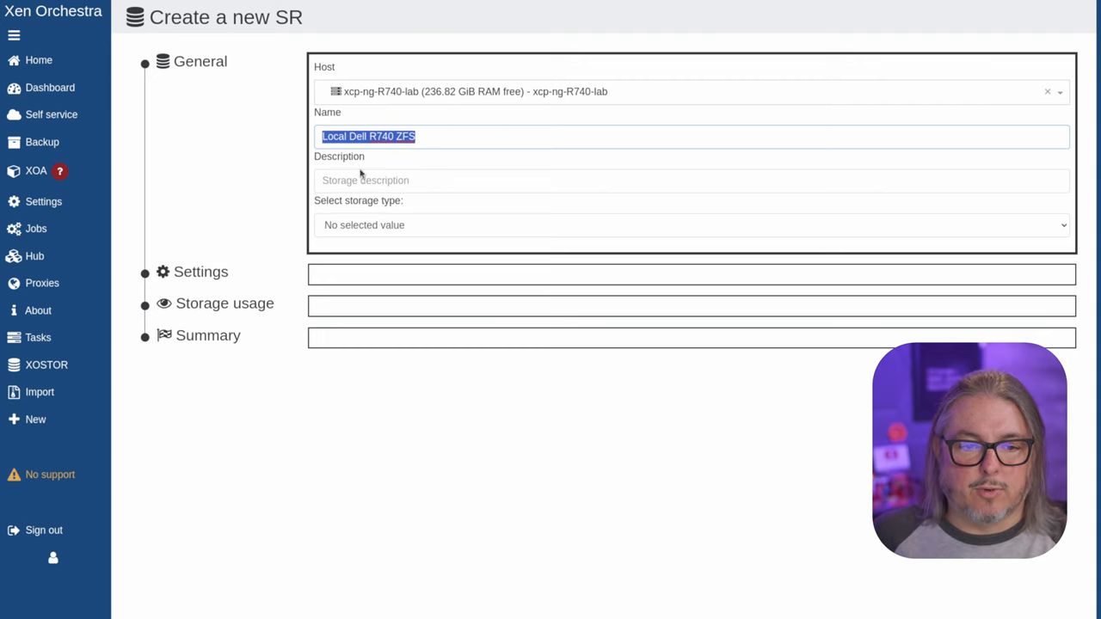
left_click(692, 224)
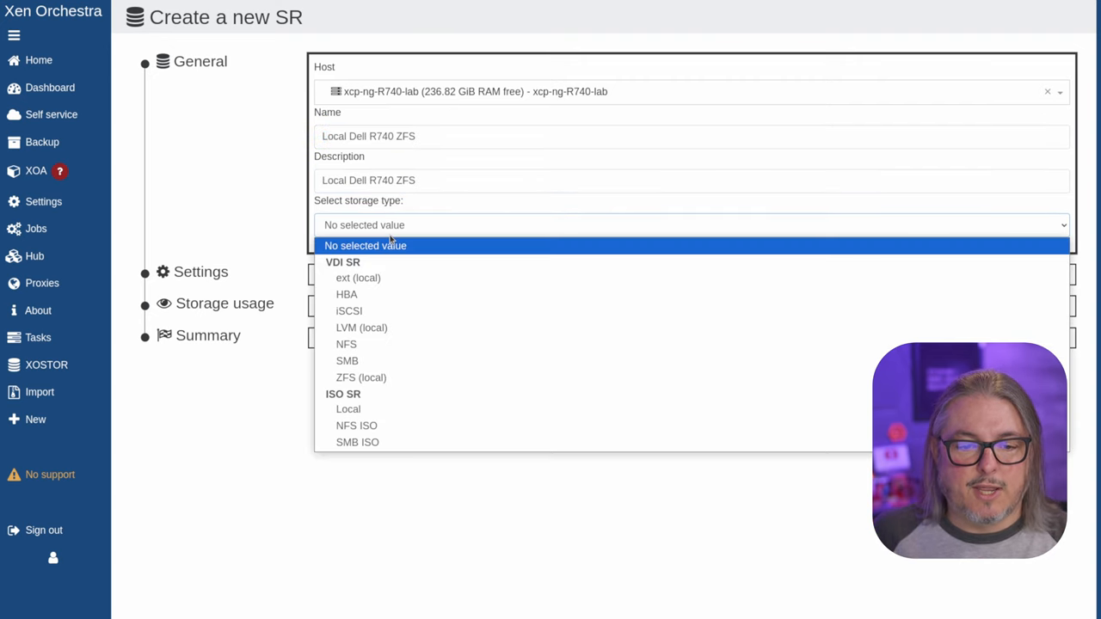
- Choose storage type ZFS (local) with location localzfs - /mnt/zfs
left_click(361, 379)
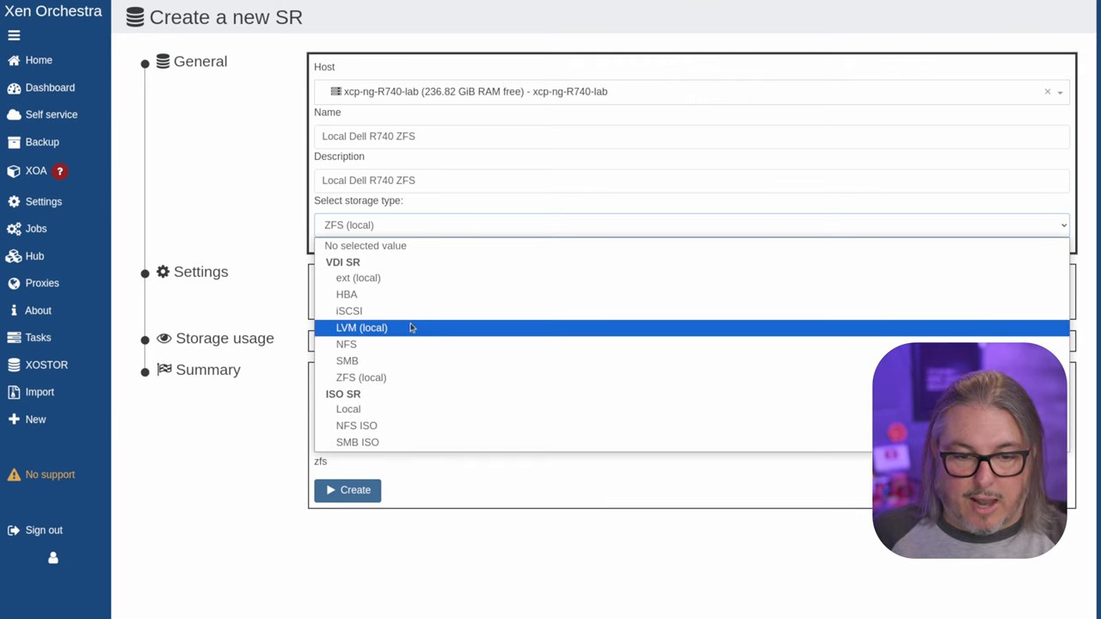
mouse_move(362, 379)
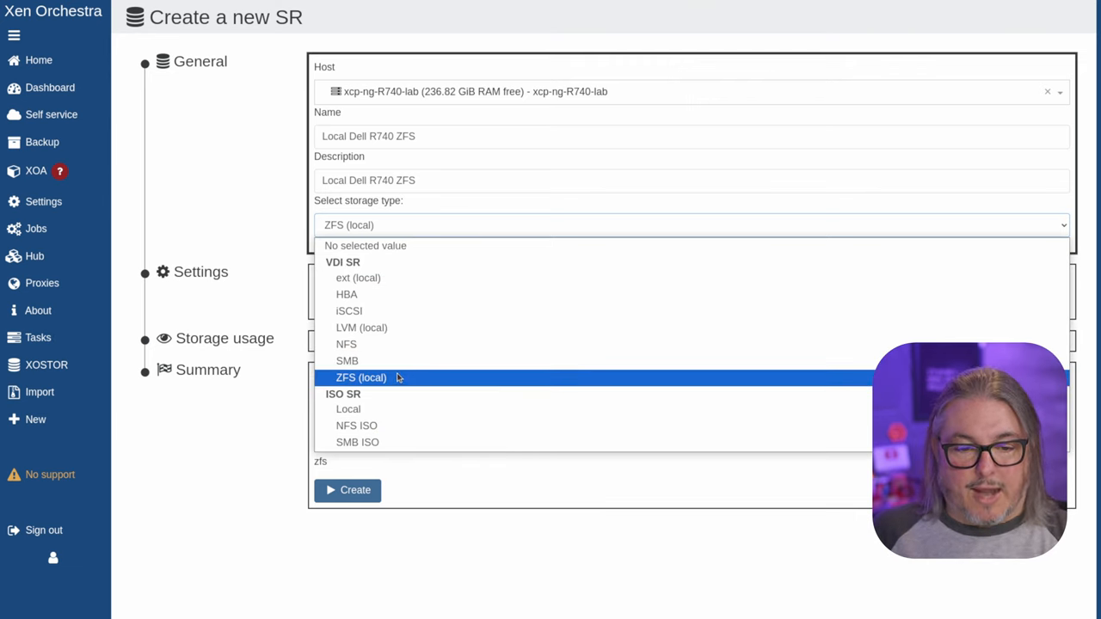
left_click(362, 377)
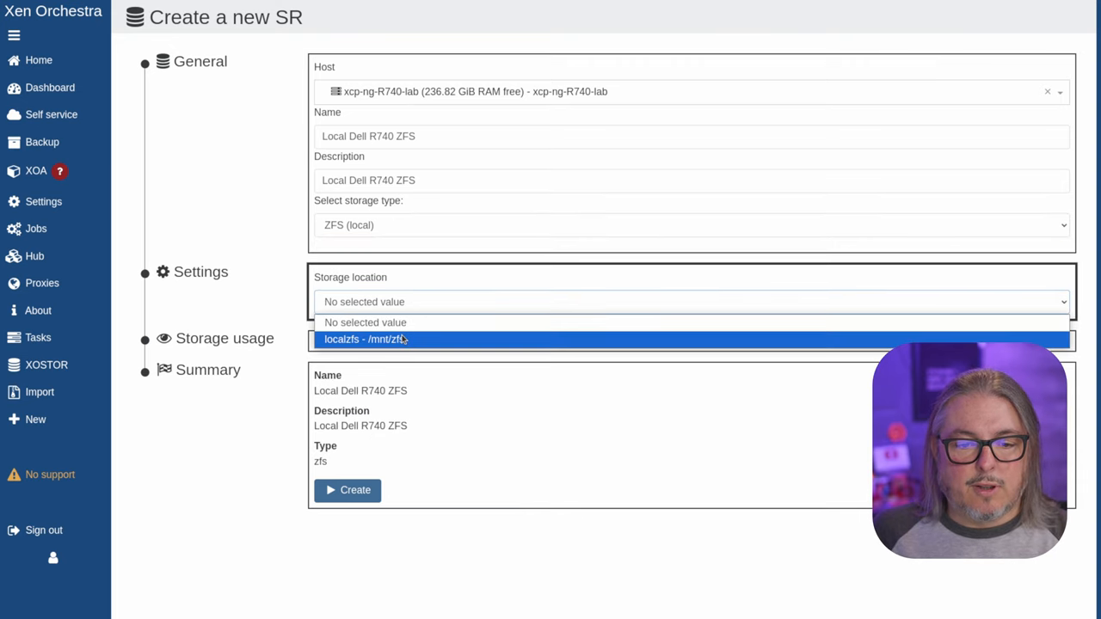
left_click(368, 339)
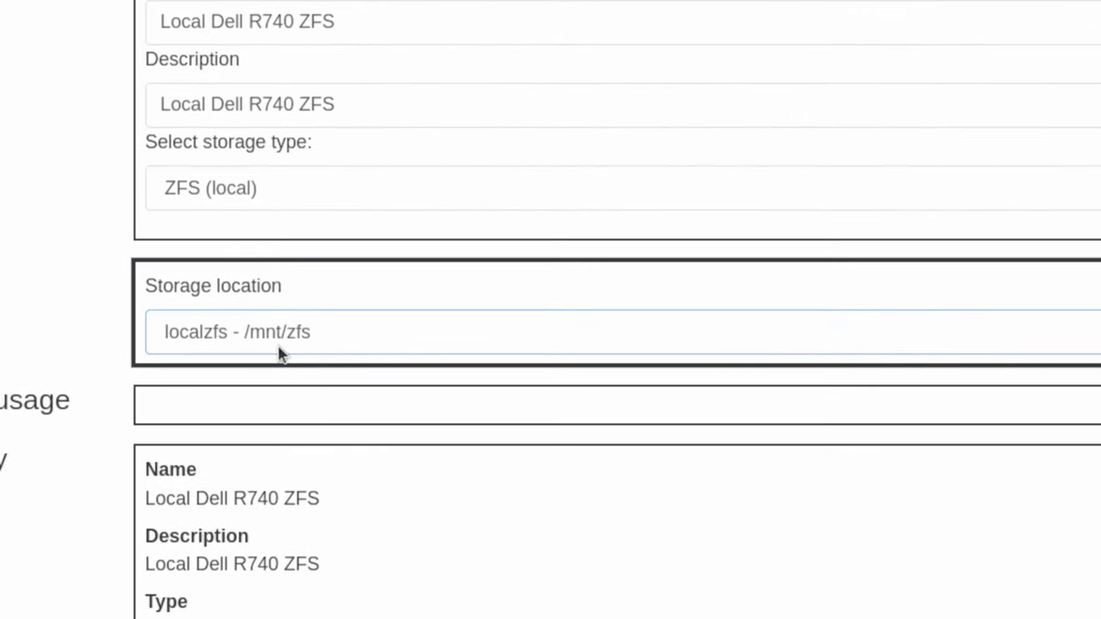
mouse_move(565, 371)
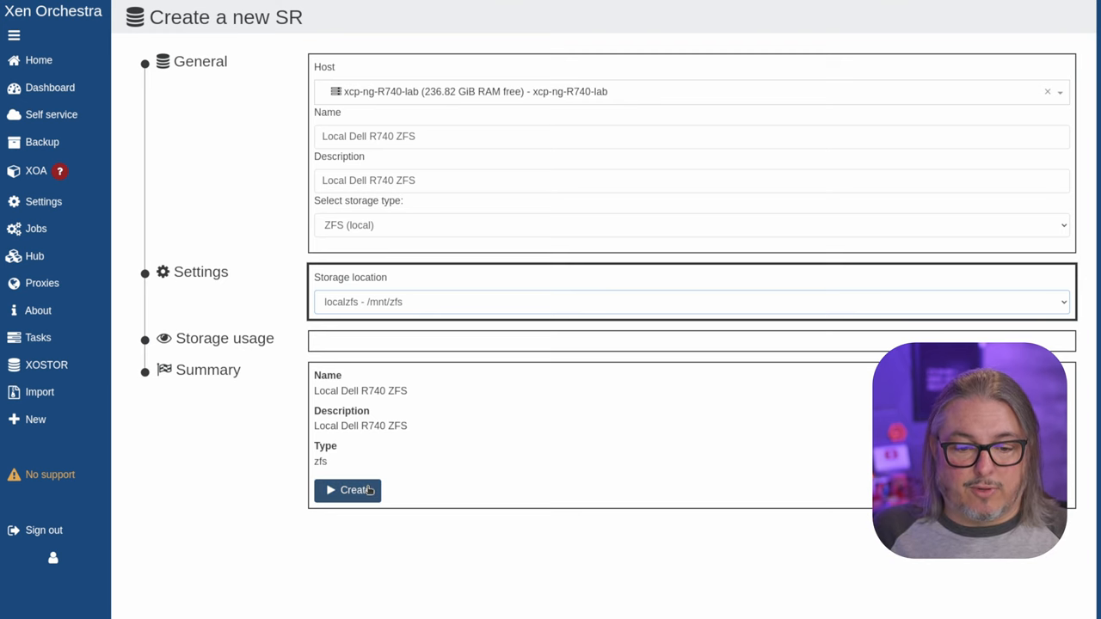
- Create the repository, check its Advanced and General details (7.85 TiB free), and return to the VM list
left_click(348, 491)
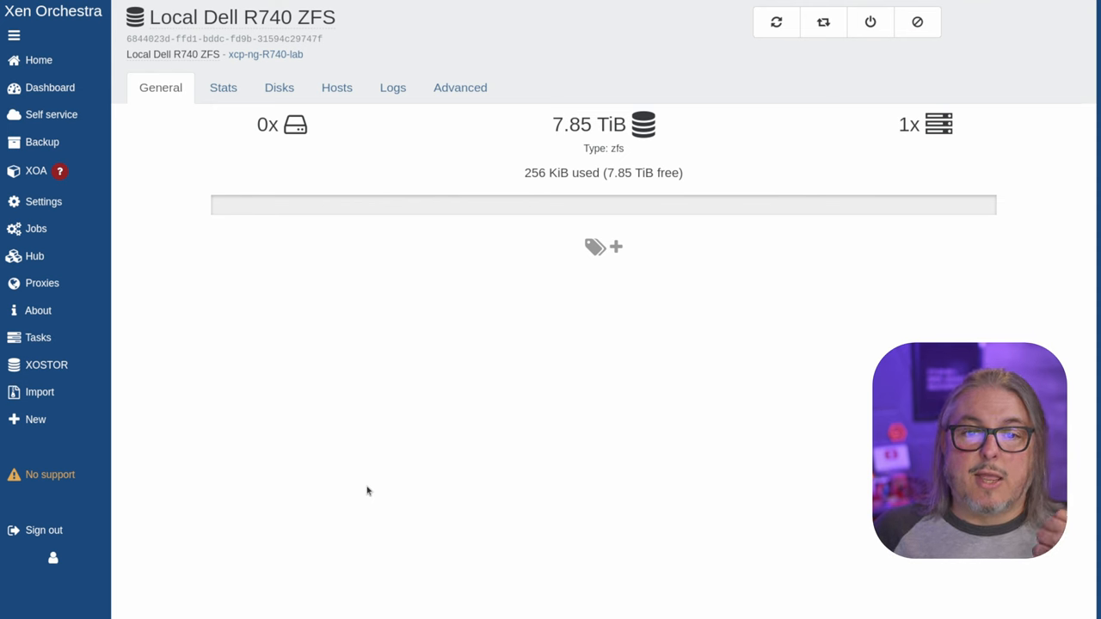
mouse_move(461, 152)
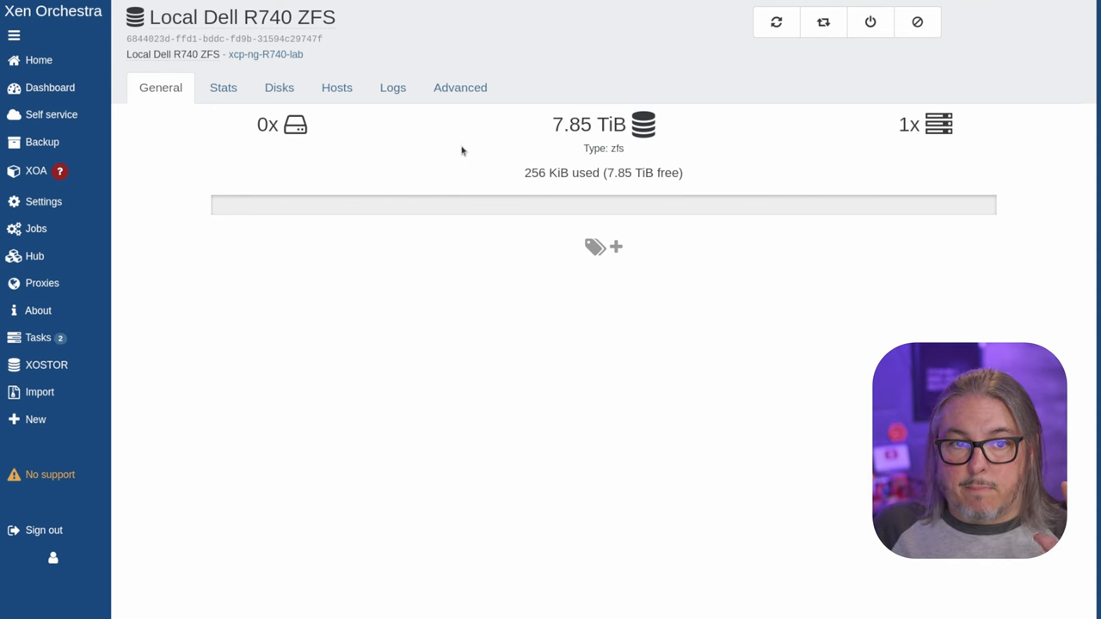
left_click(460, 86)
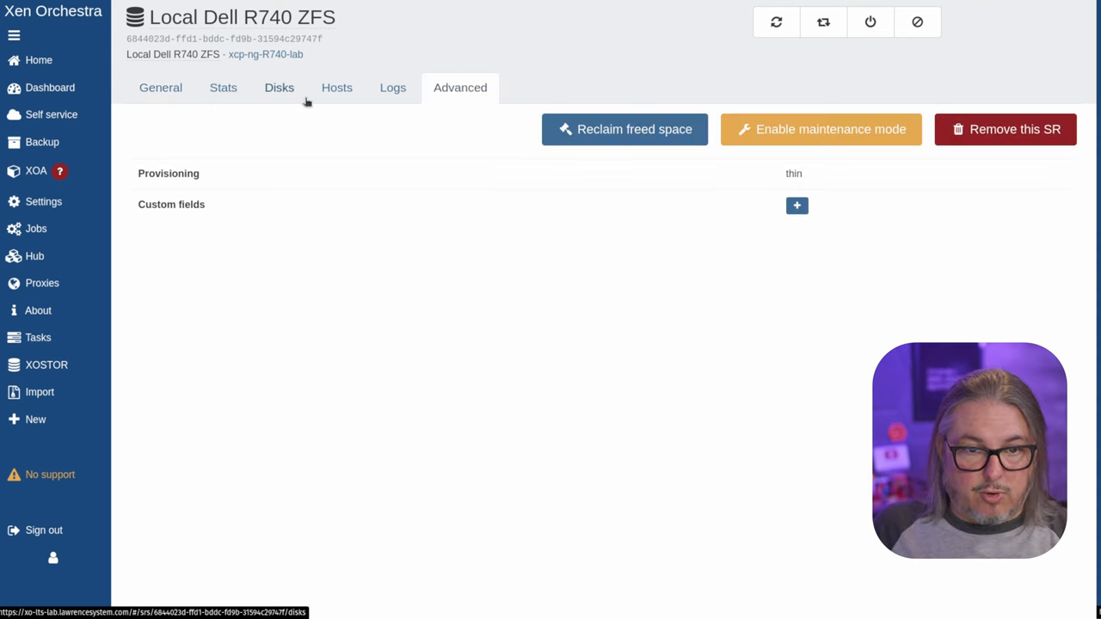
mouse_move(435, 127)
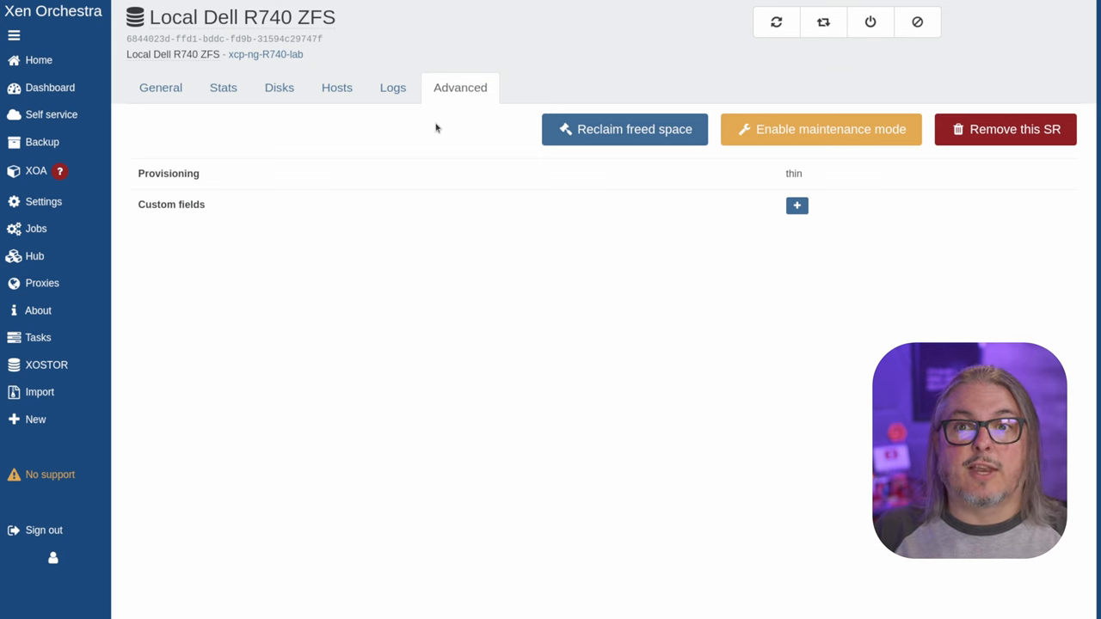
left_click(160, 86)
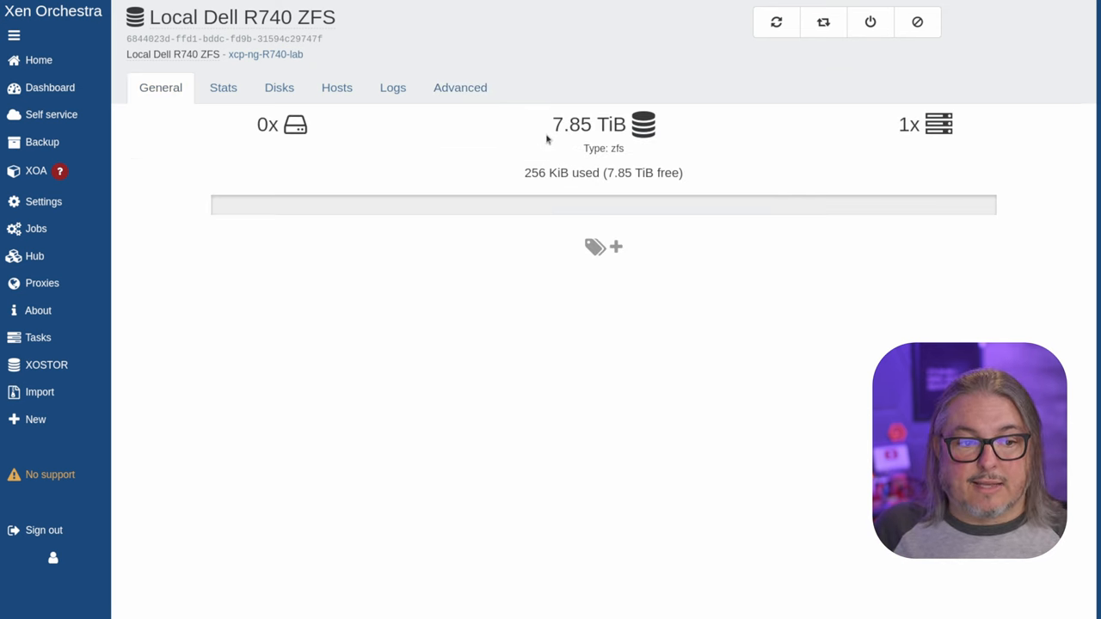
left_click(38, 61)
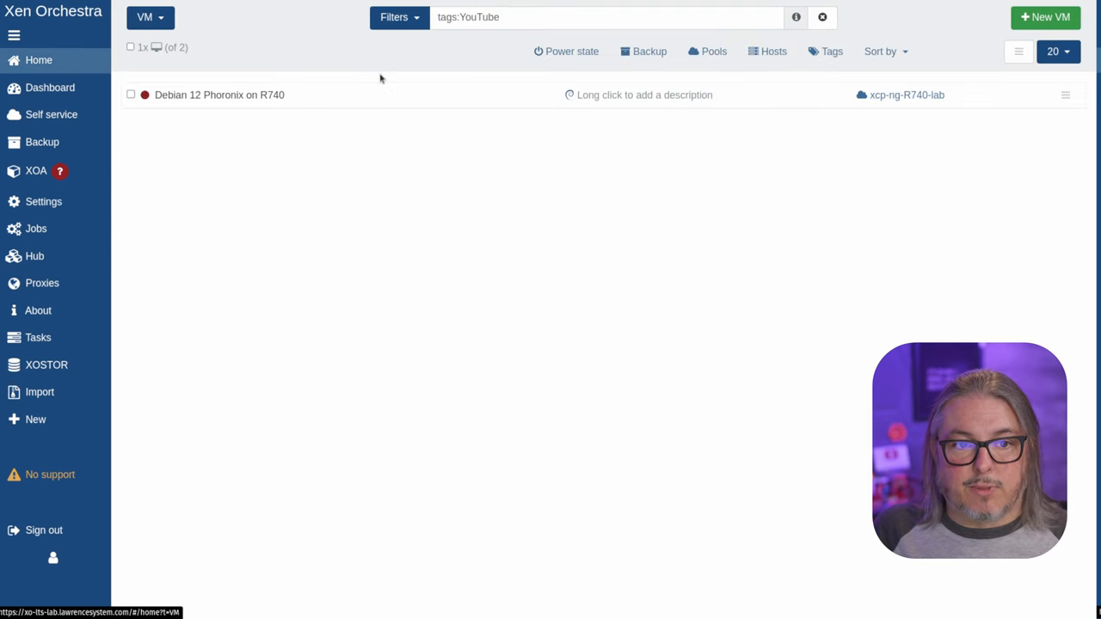
- Migrate the Debian 12 Phoronix VM's 80 GB disk to Local Dell R740 ZFS and check its task
left_click(221, 94)
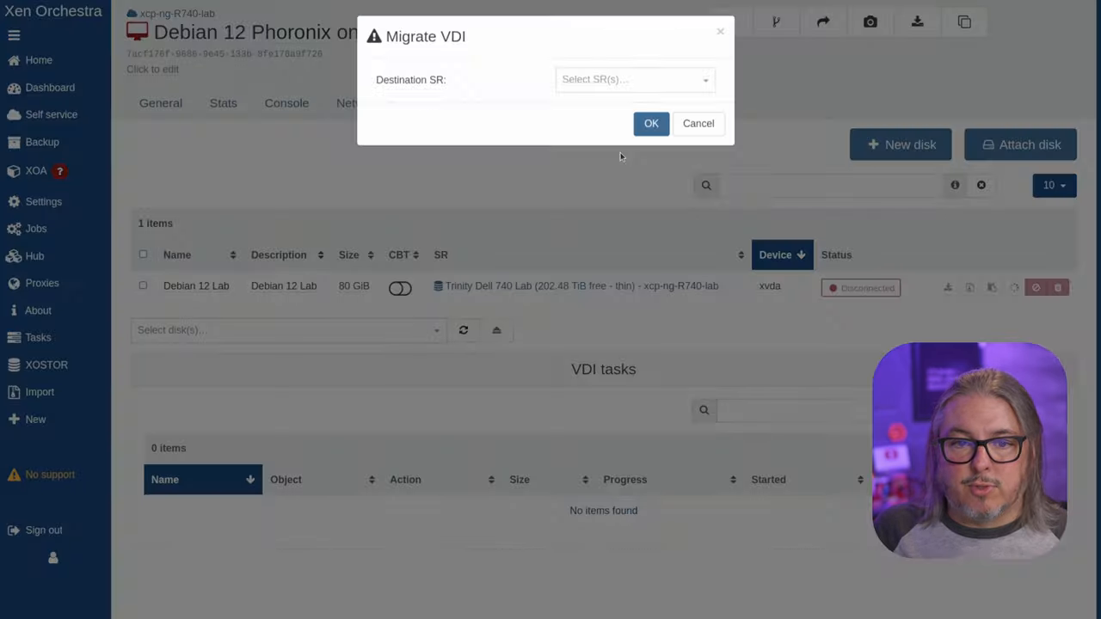
left_click(633, 79)
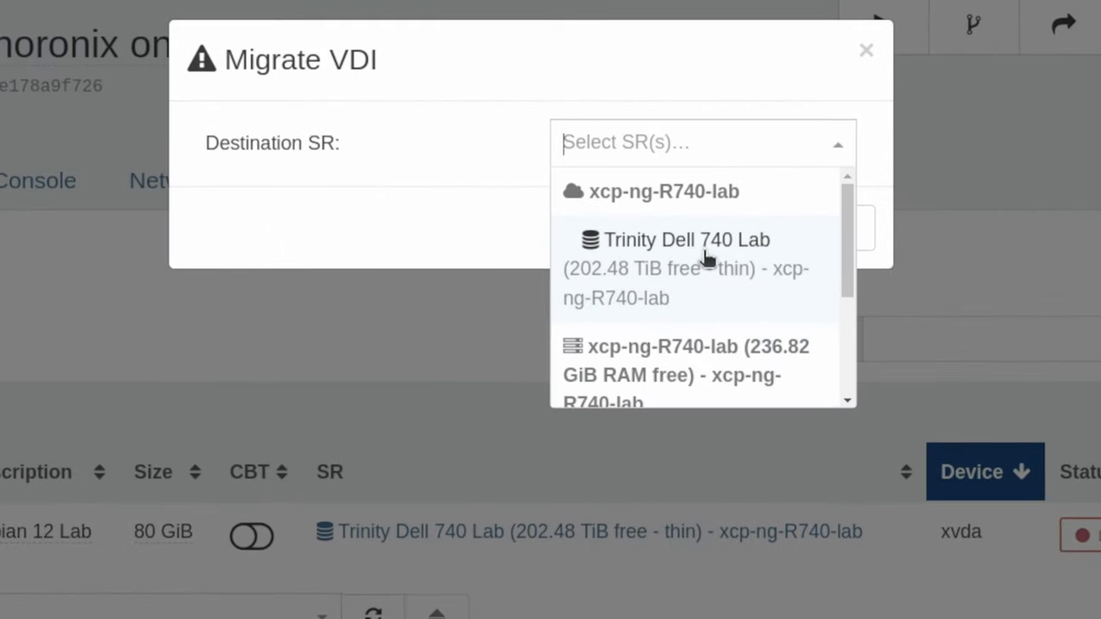
scroll("down", 3)
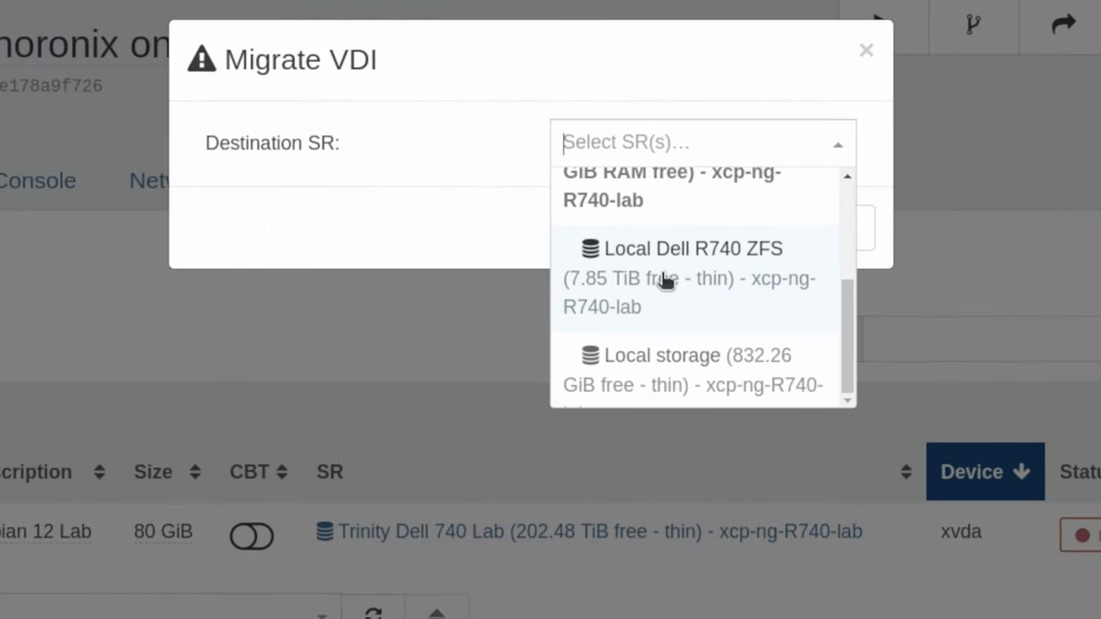
left_click(868, 49)
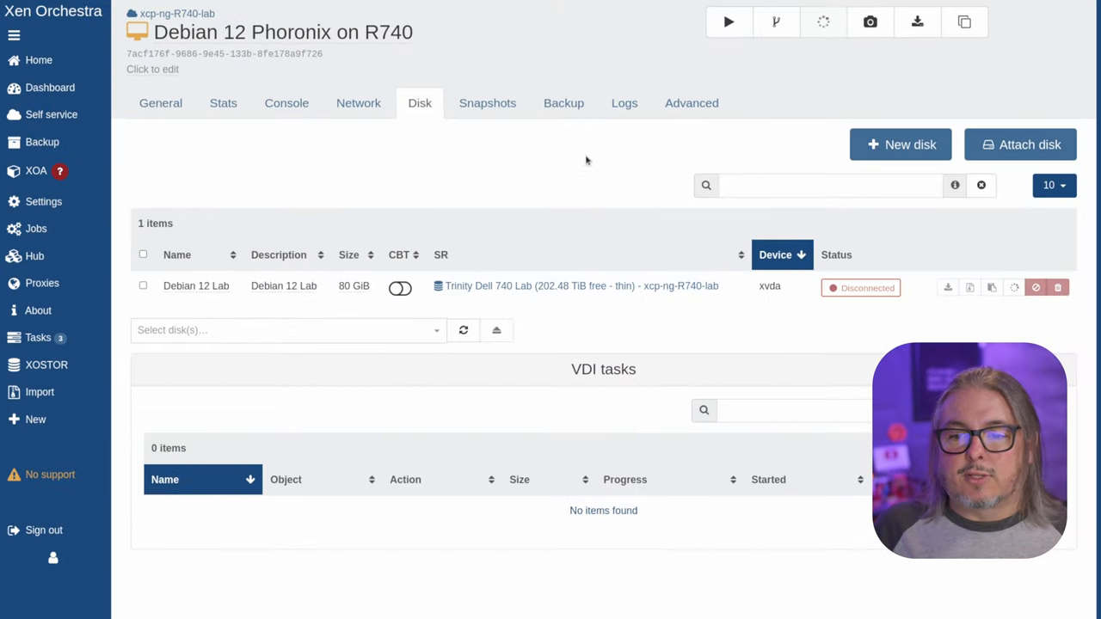
left_click(38, 337)
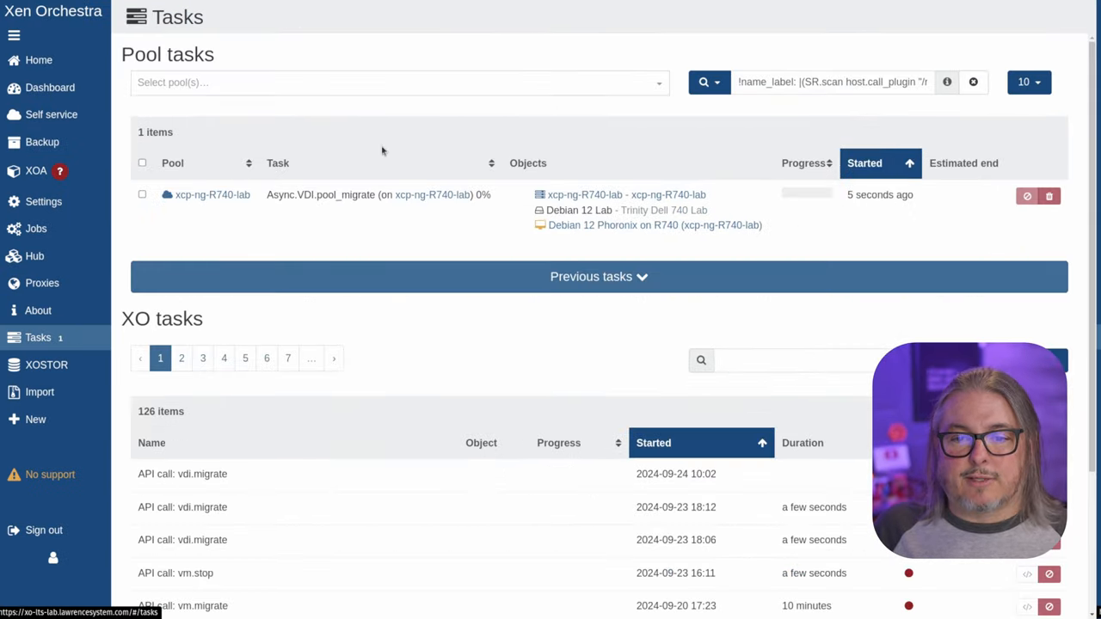
mouse_move(344, 228)
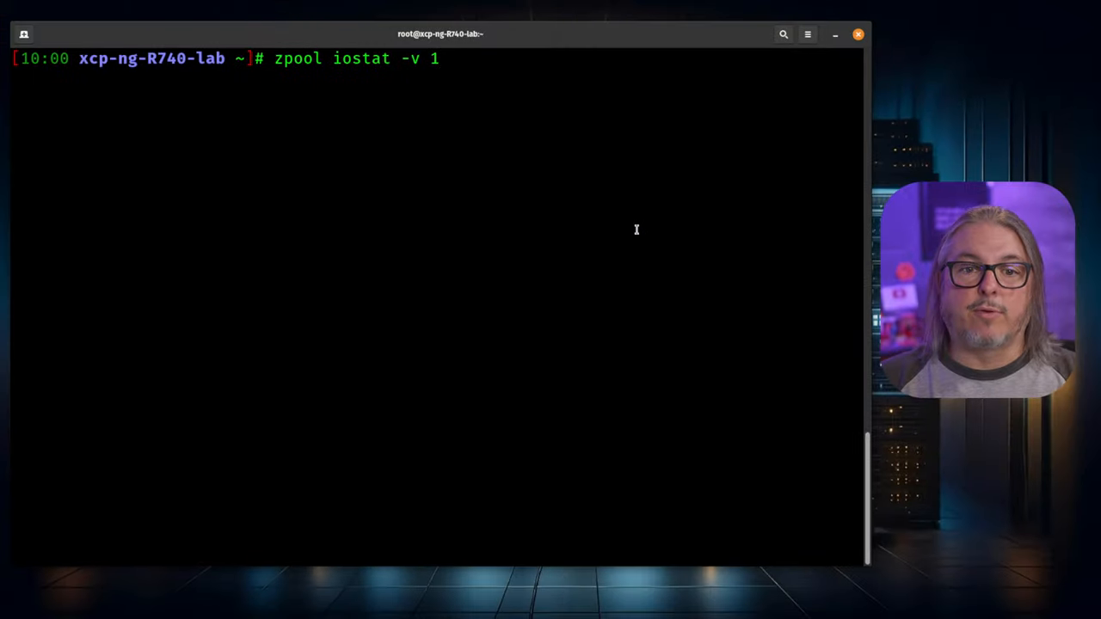
- Run zpool iostat -v 1 to watch live per-device I/O for the host's pools
key("Return")
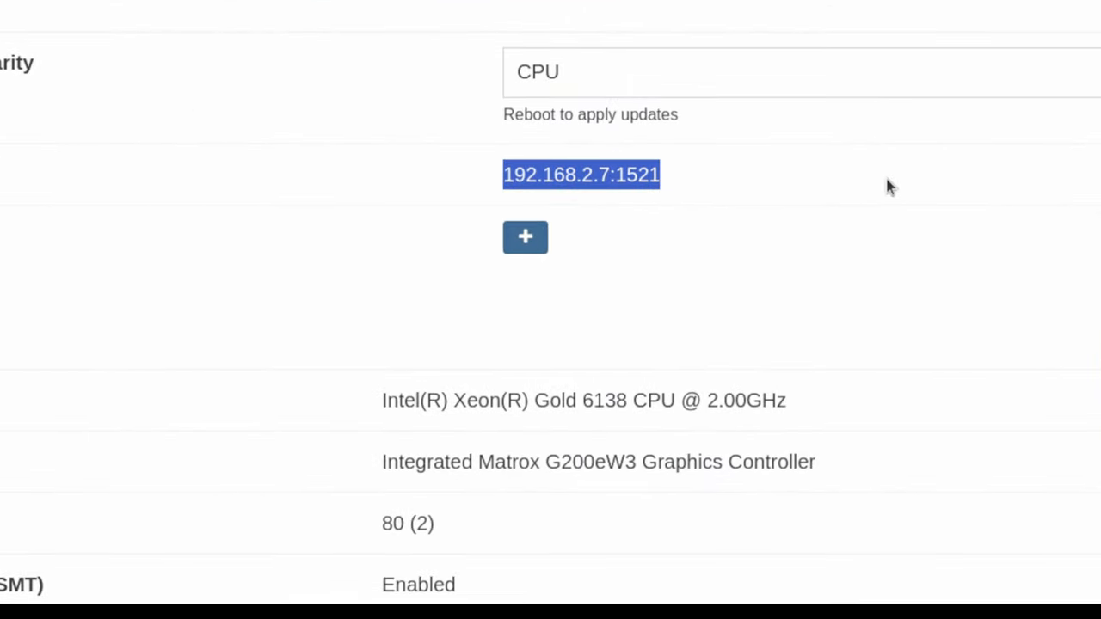
mouse_move(864, 209)
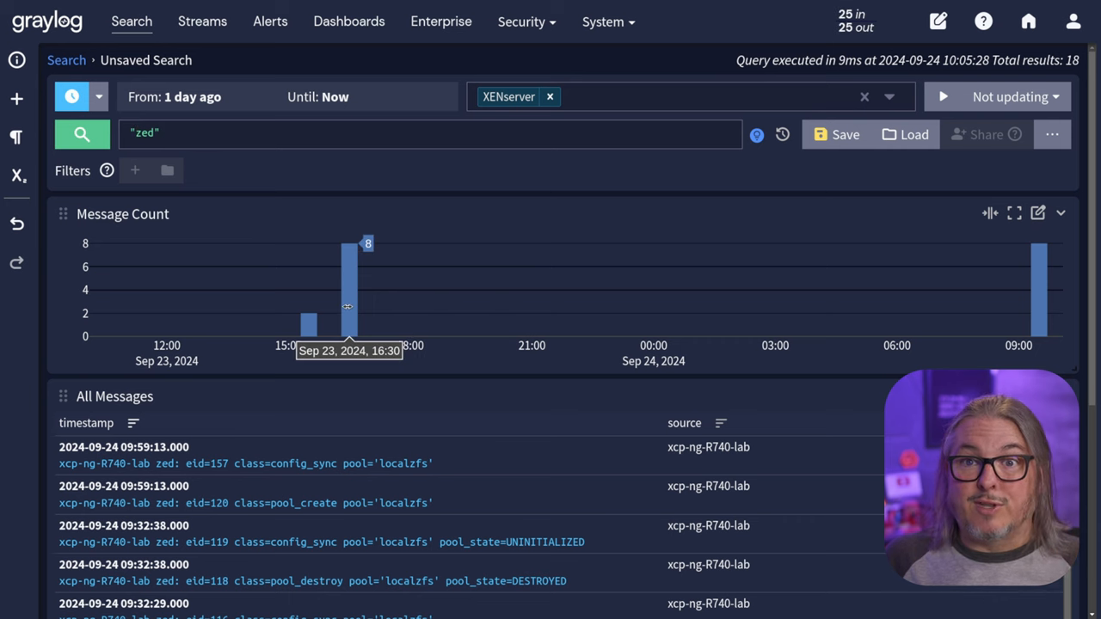
- Search Graylog for "zio" AND "error" and review the localzfs nvme9n1p1 kernel messages
scroll("down", 3)
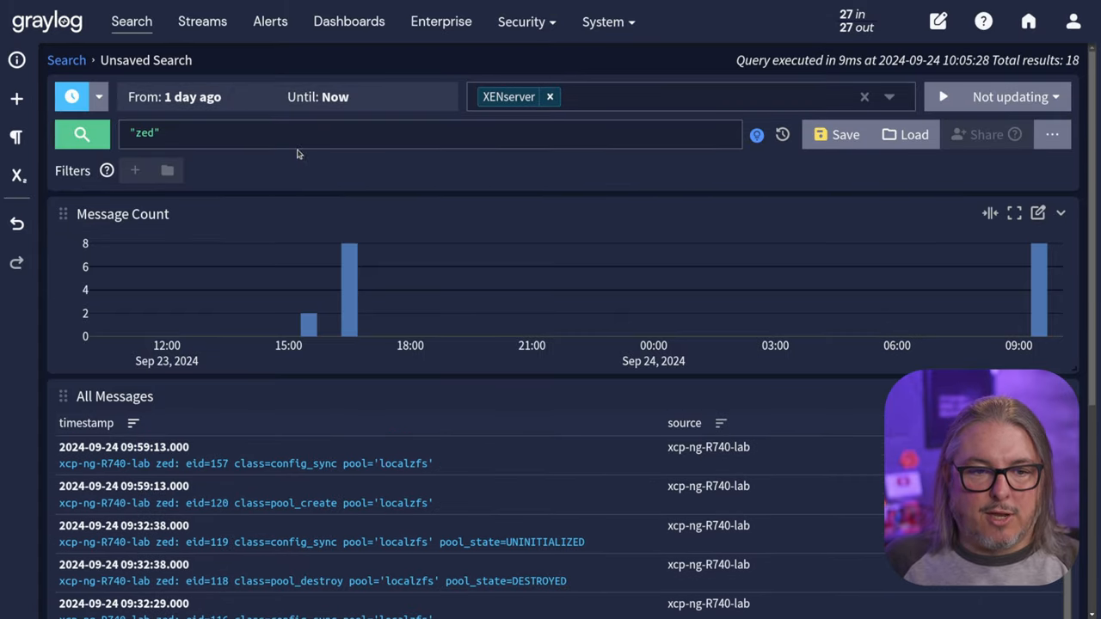
type("\"zio\" AND \"error\"")
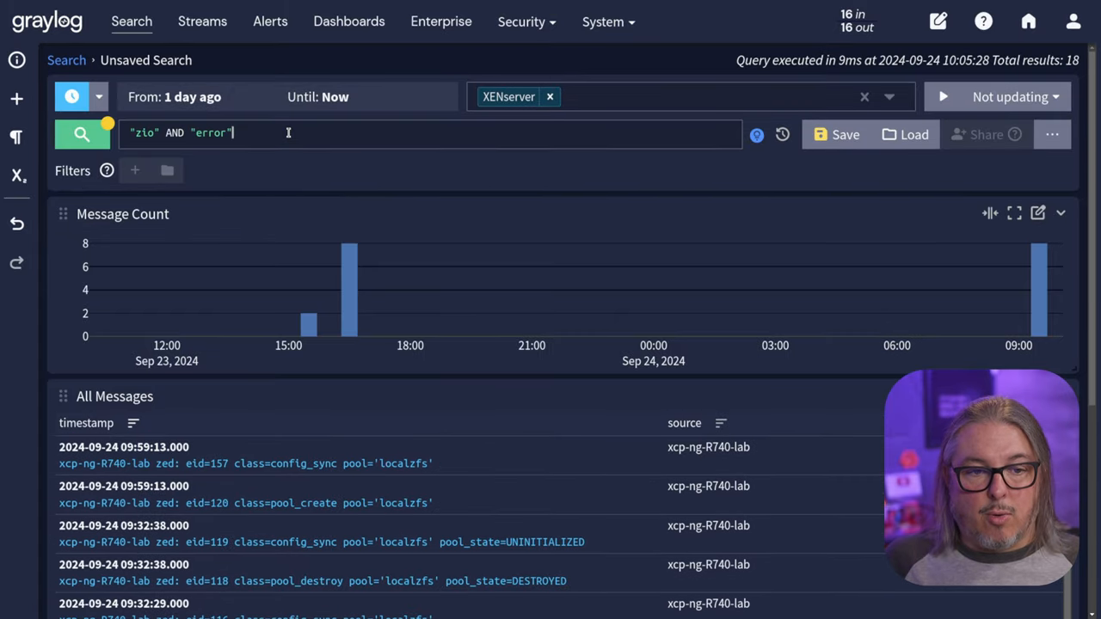
left_click(82, 134)
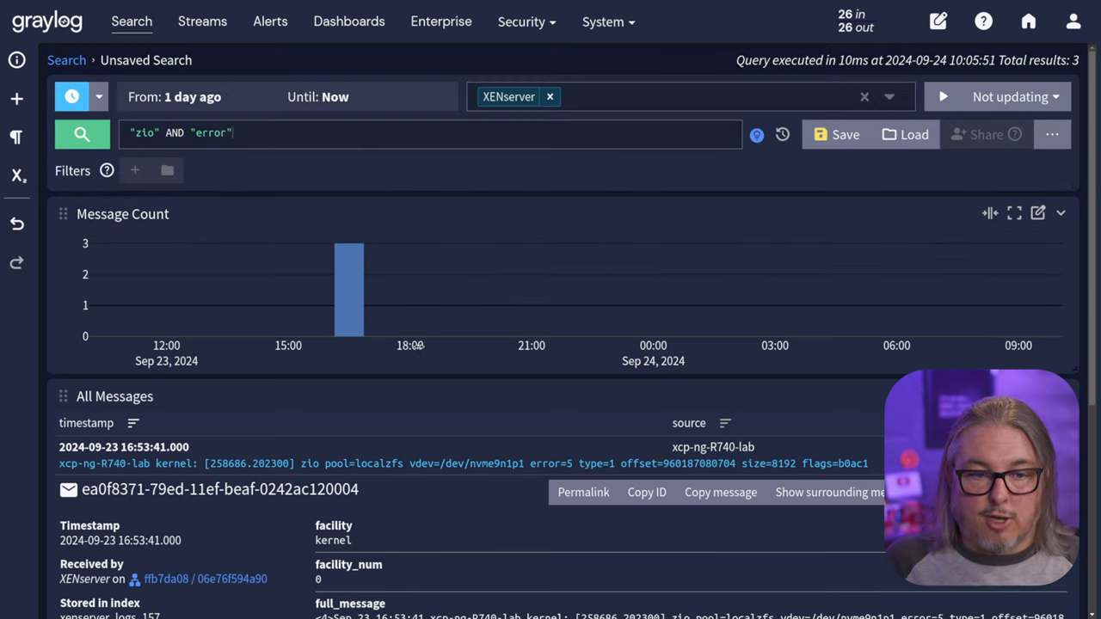
scroll("down", 3)
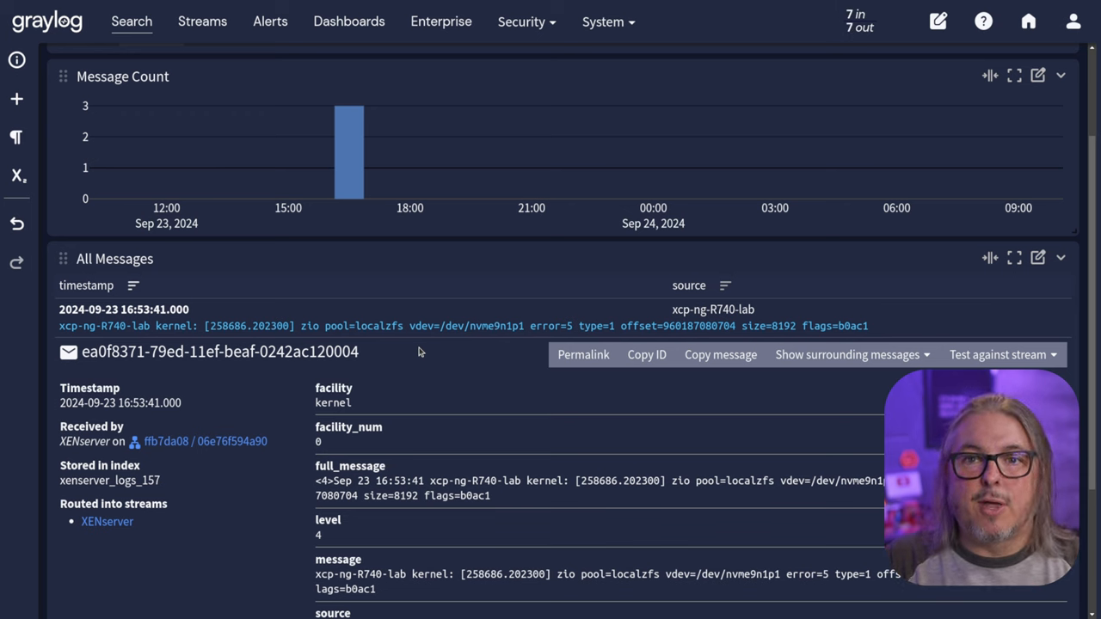
scroll("down", 3)
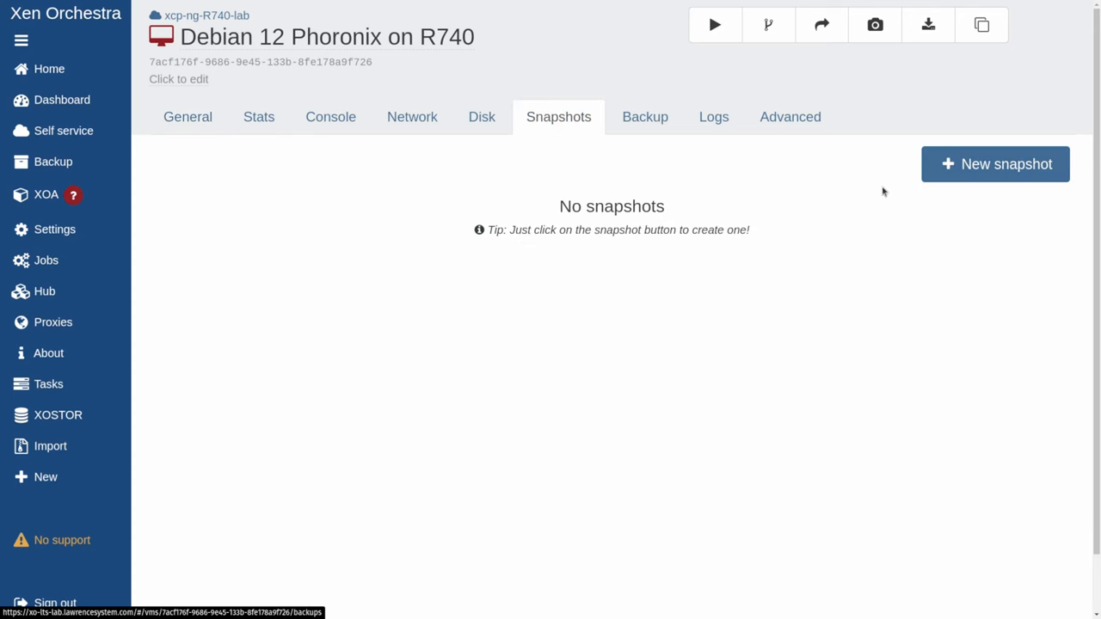
- Start a new snapshot of the Debian 12 Phoronix on R740 VM
left_click(995, 163)
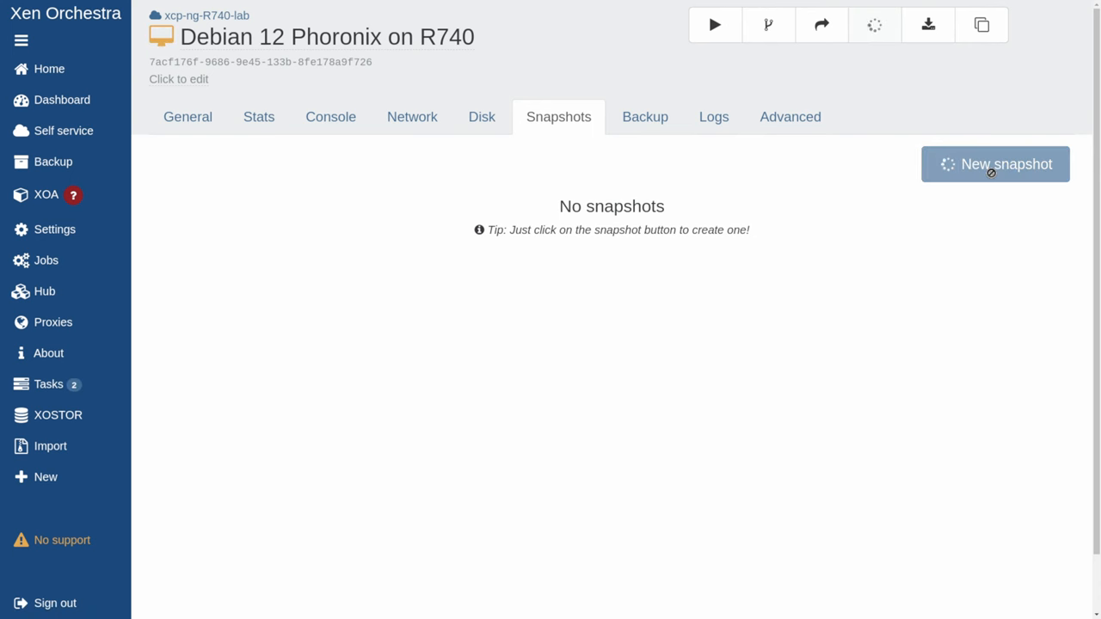
left_click(995, 163)
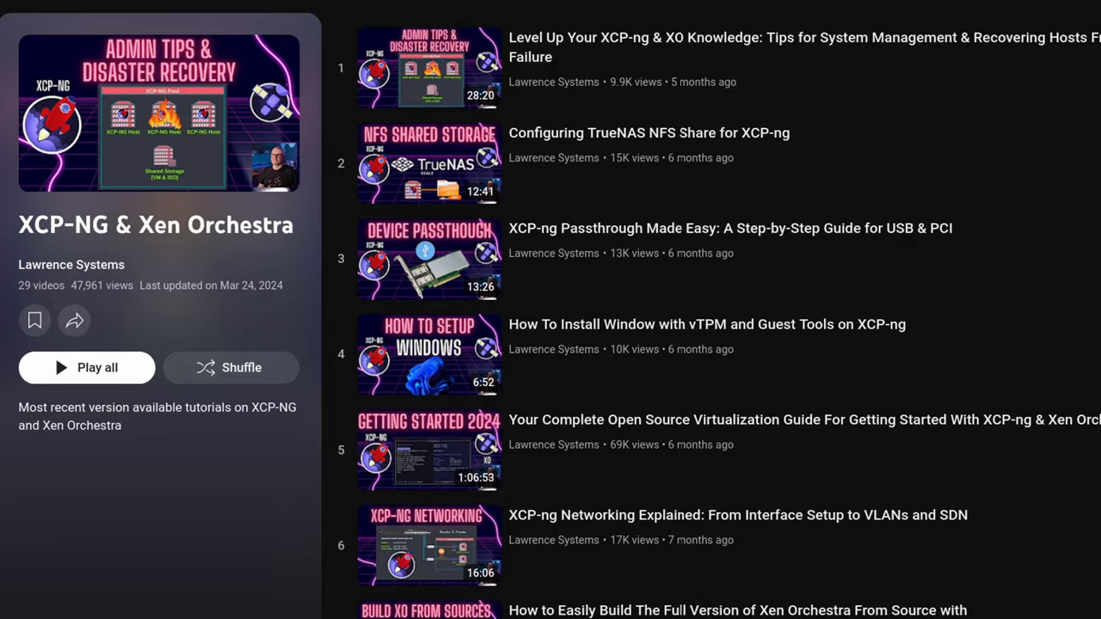
- Scroll through the XCP-NG & Xen Orchestra playlist to the VMware comparison video
scroll("down", 3)
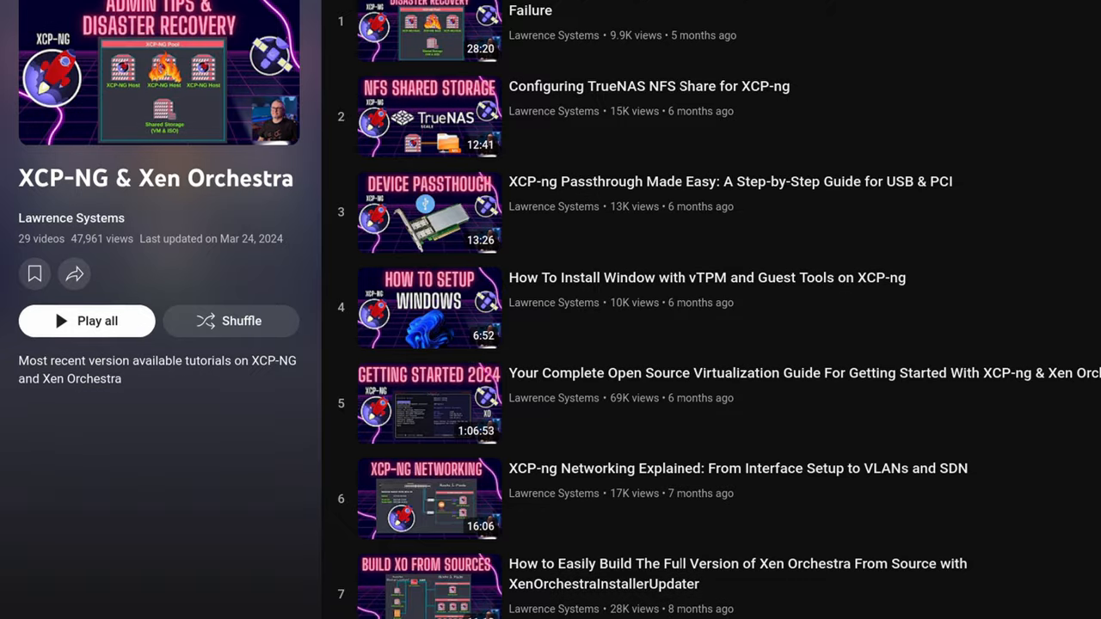
scroll("down", 3)
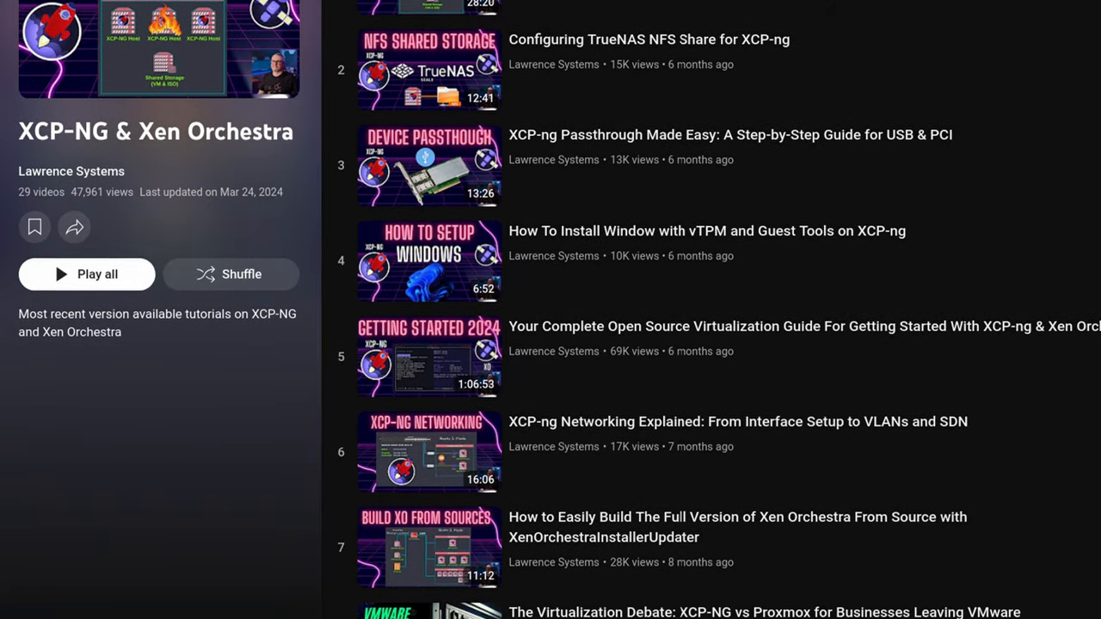